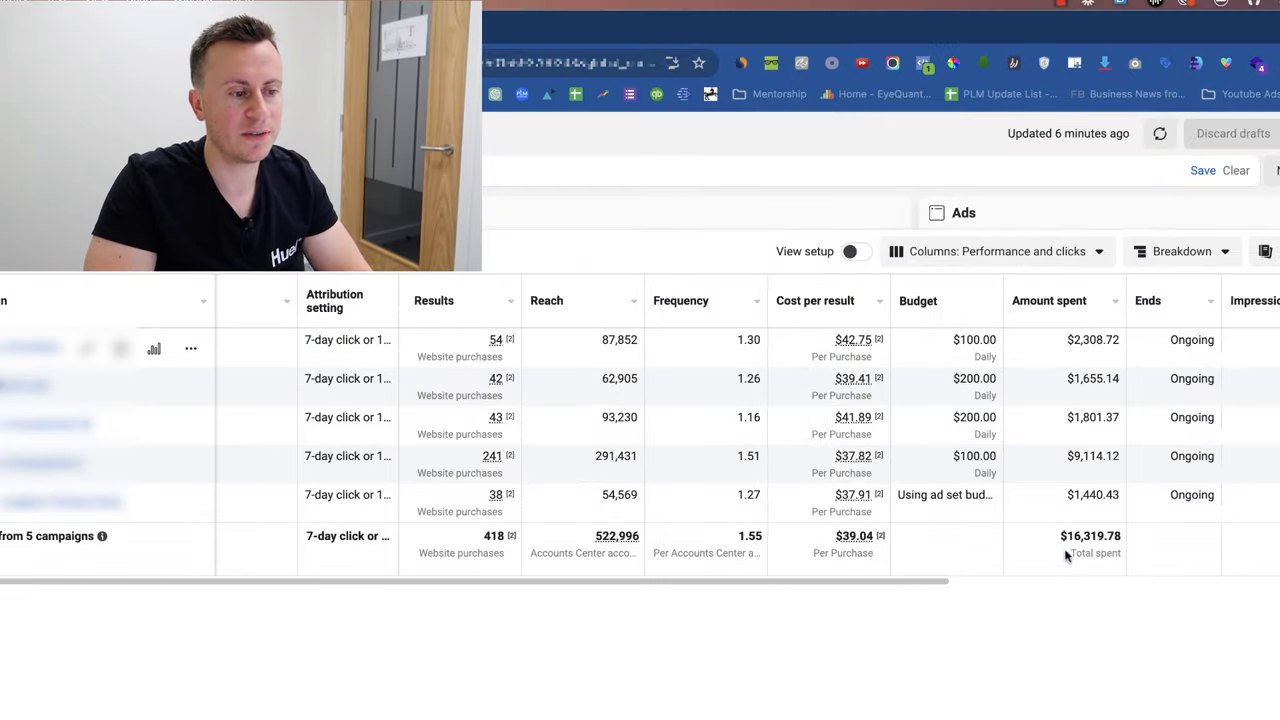
{"action": "mouse_move", "coordinate": [607, 590]}
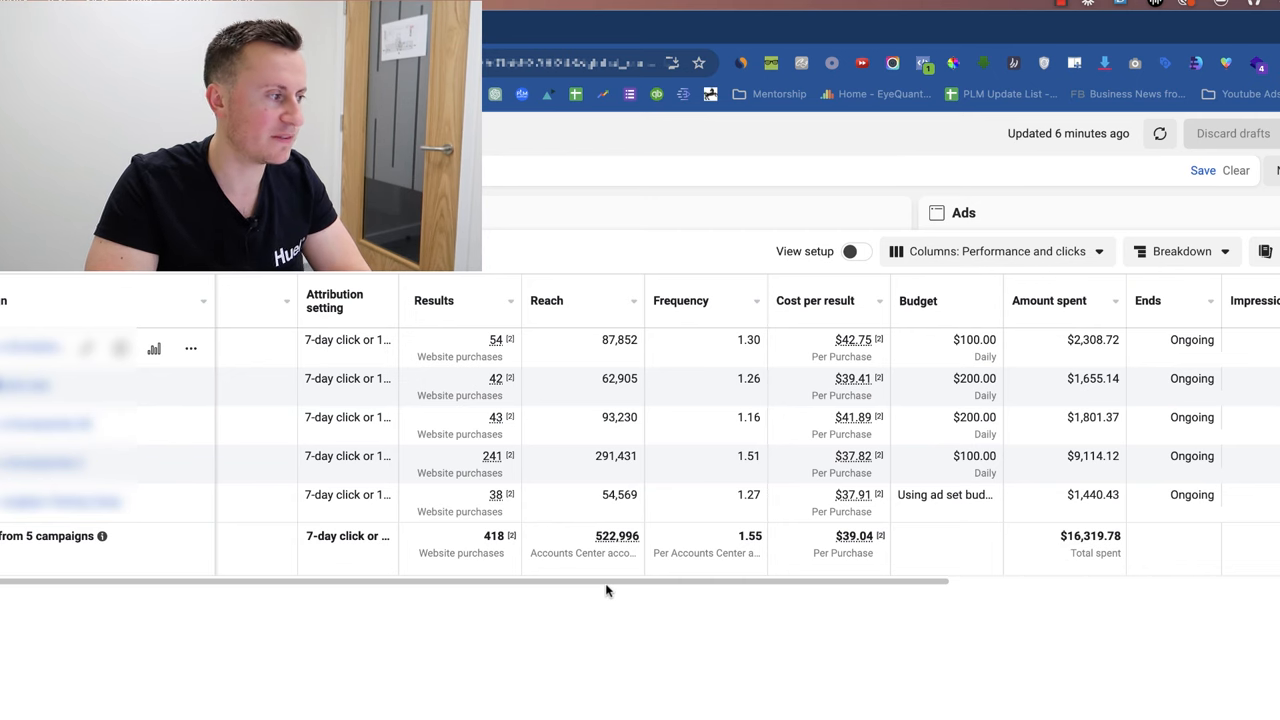
{"action": "mouse_move", "coordinate": [530, 430]}
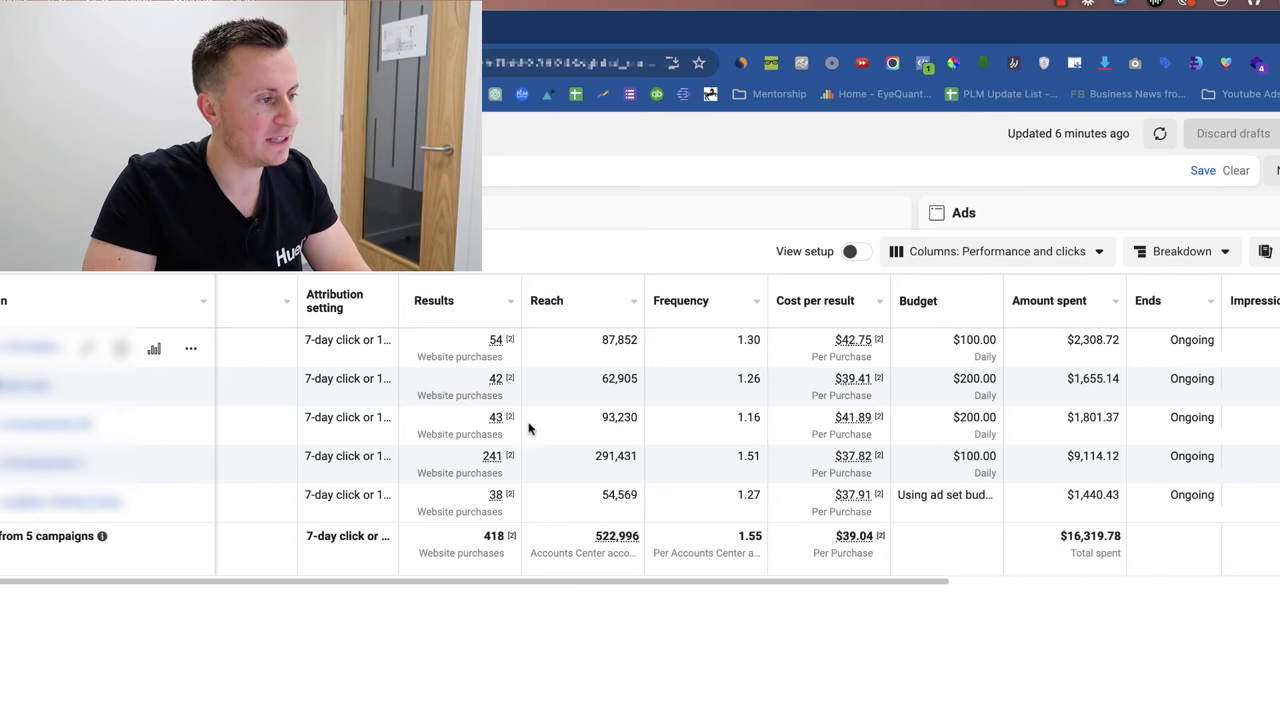
{"action": "mouse_move", "coordinate": [564, 426]}
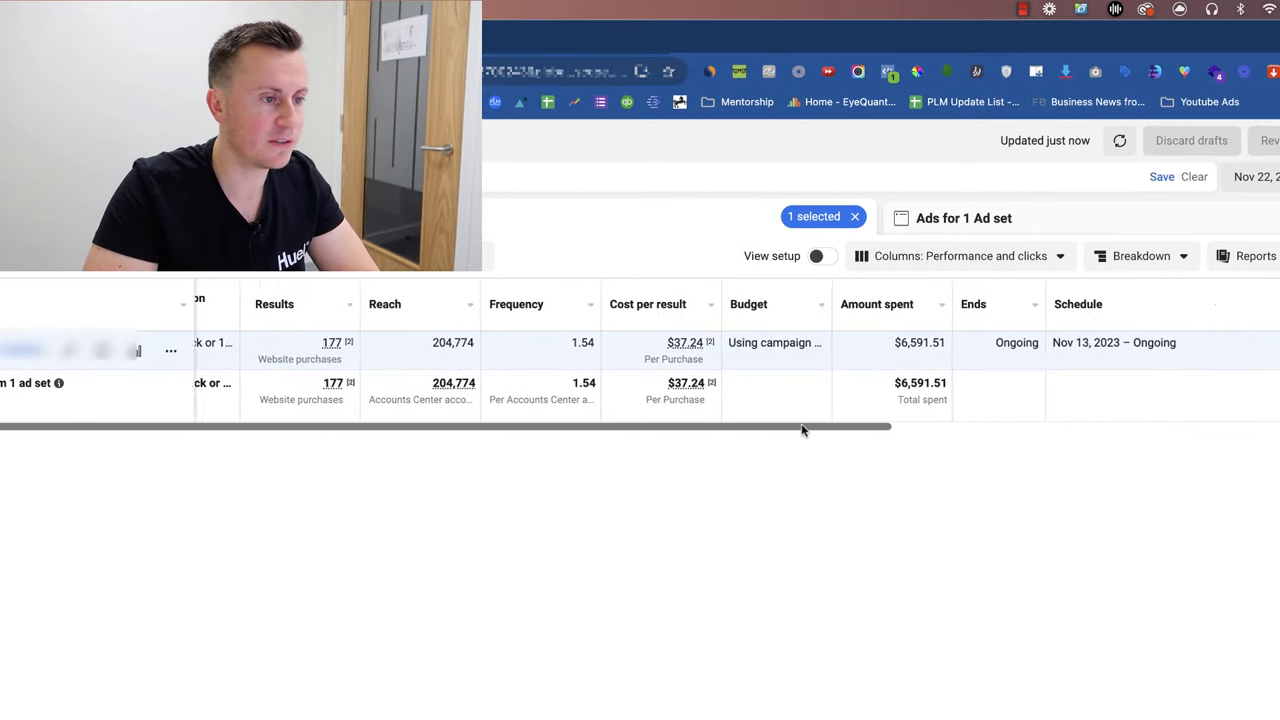
Scroll right to the CPM ($20.93) and CPC ($1.36) columns for the ad set.
{"action": "scroll", "scroll_direction": "right", "scroll_amount": 3}
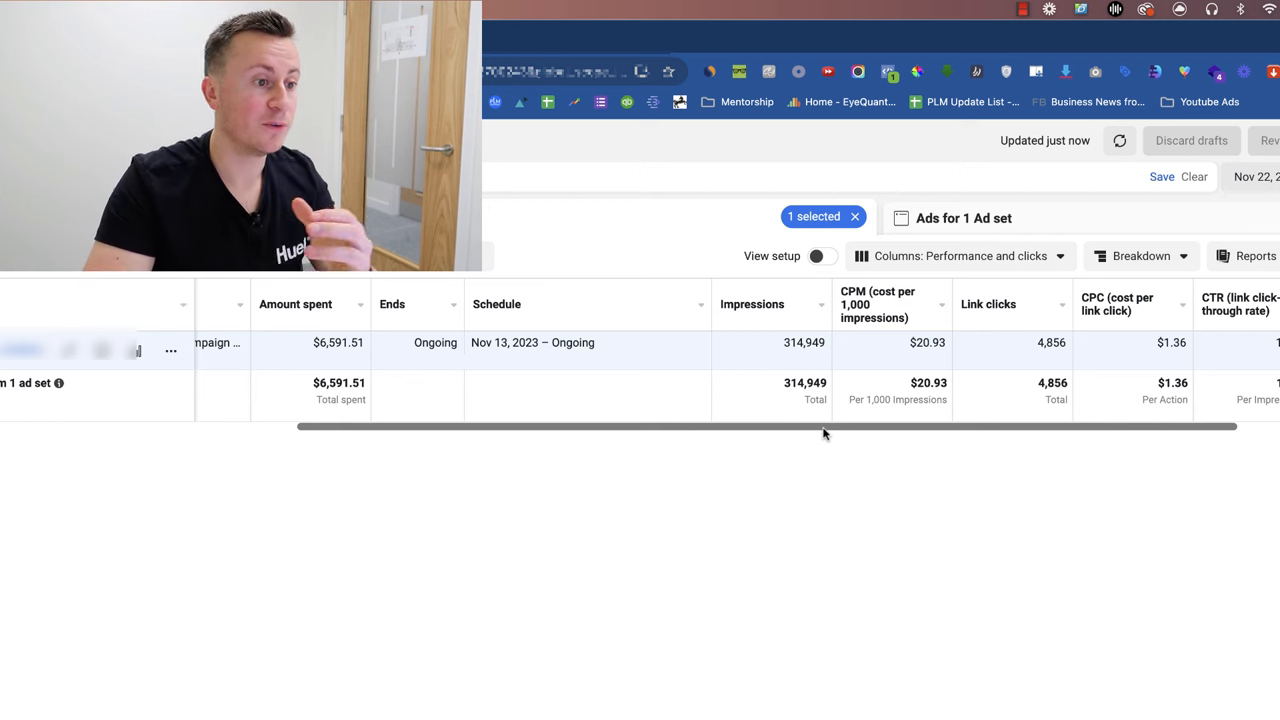
Break the ad set's results down by Age using the Breakdown menu.
{"action": "left_click", "coordinate": [1141, 256]}
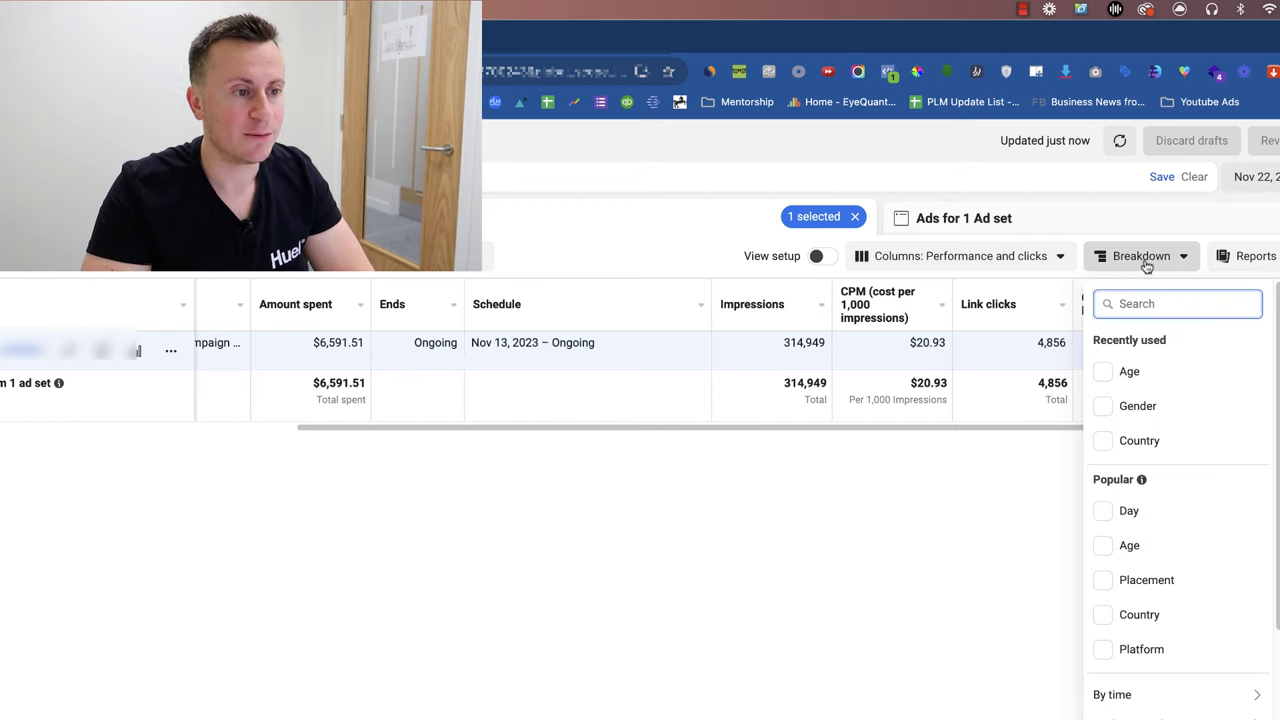
{"action": "left_click", "coordinate": [1129, 371]}
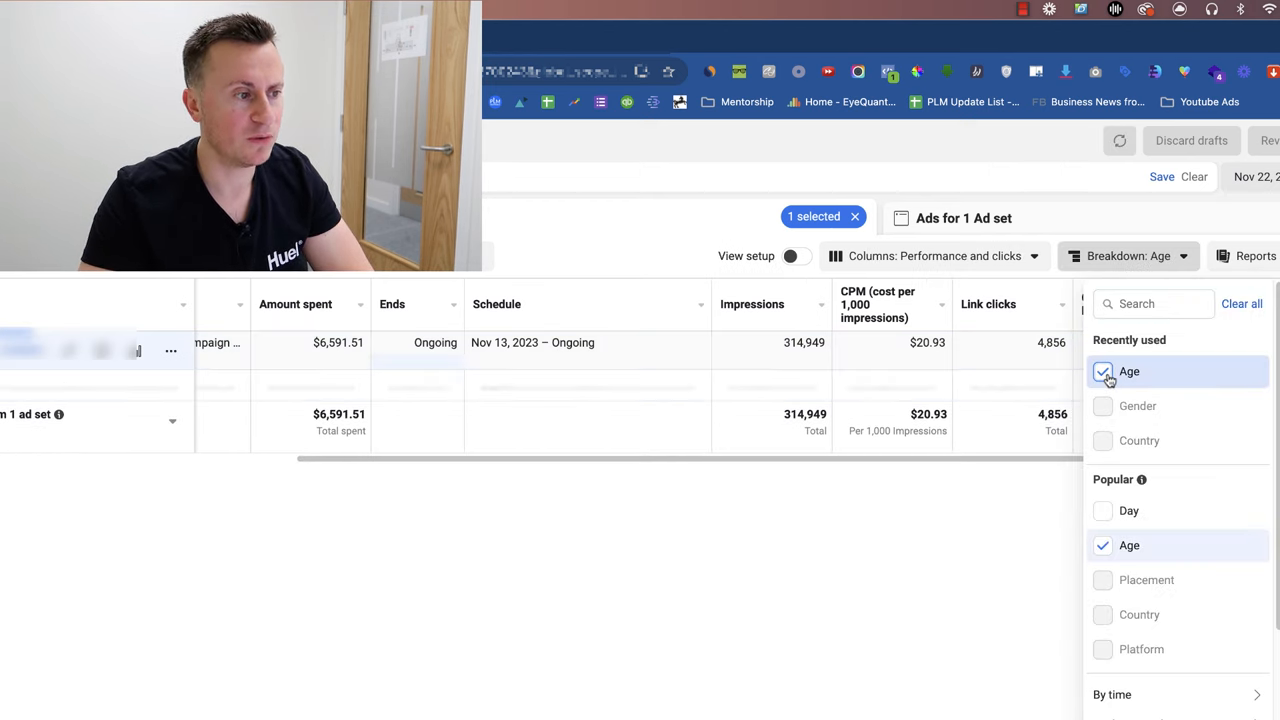
{"action": "left_click", "coordinate": [1129, 371]}
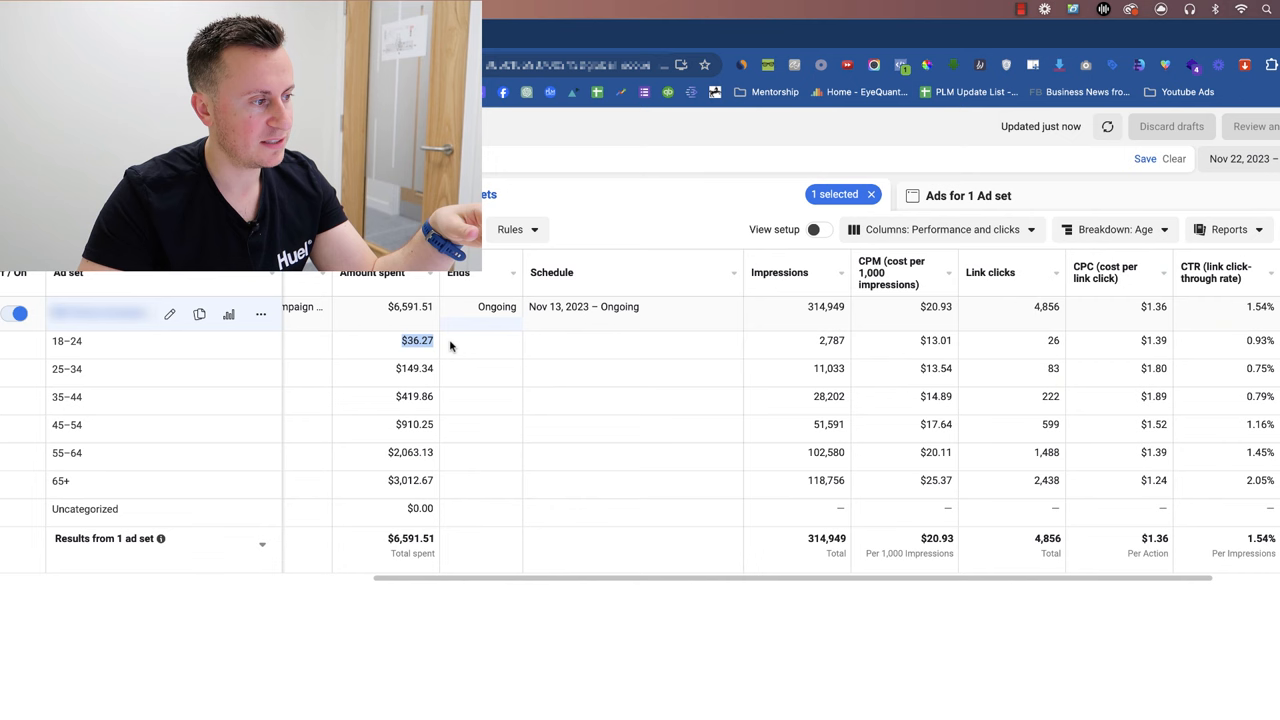
{"action": "mouse_move", "coordinate": [399, 538]}
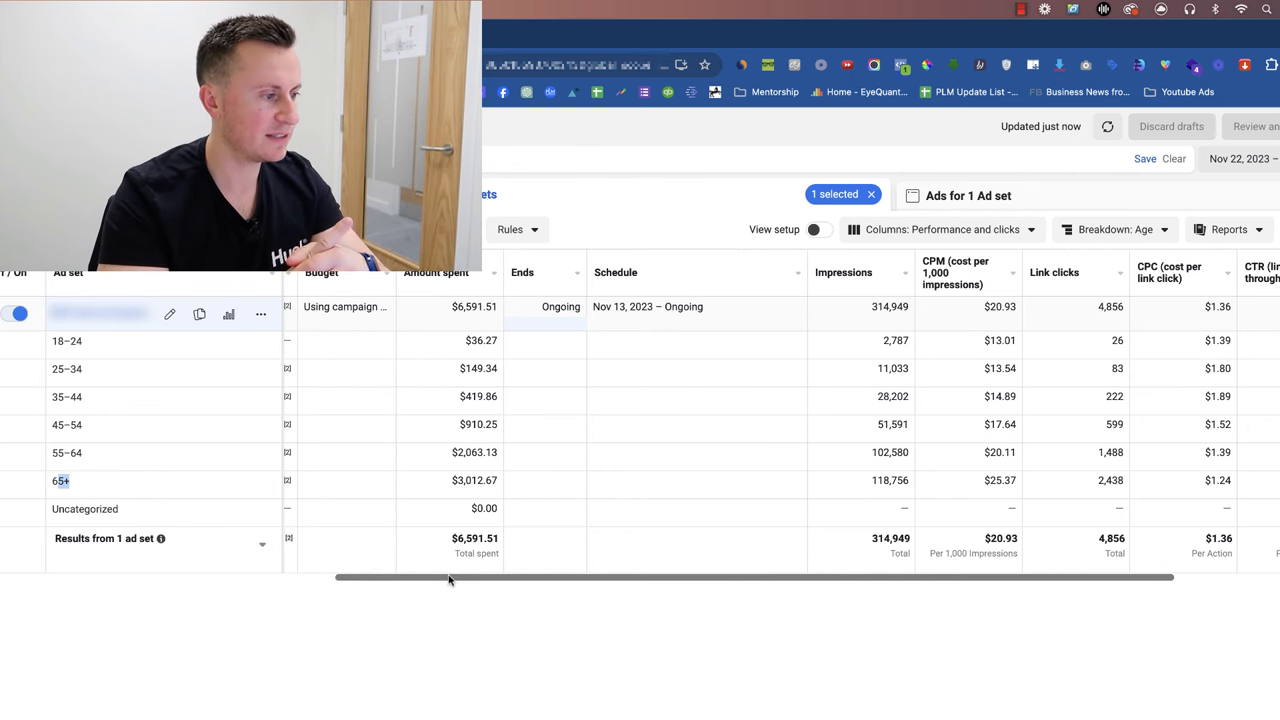
{"action": "mouse_move", "coordinate": [461, 582]}
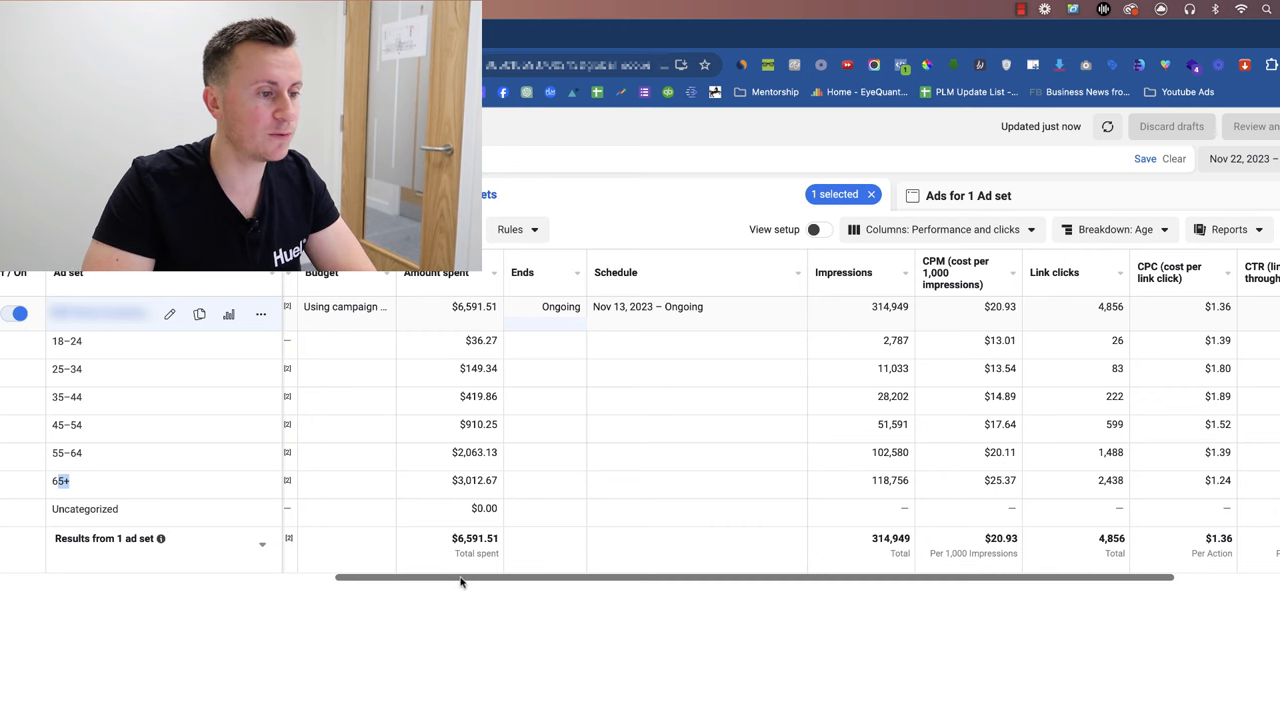
Scroll left to see per-age cost per purchase, $29.90 to $83.97.
{"action": "scroll", "scroll_direction": "left", "scroll_amount": 3}
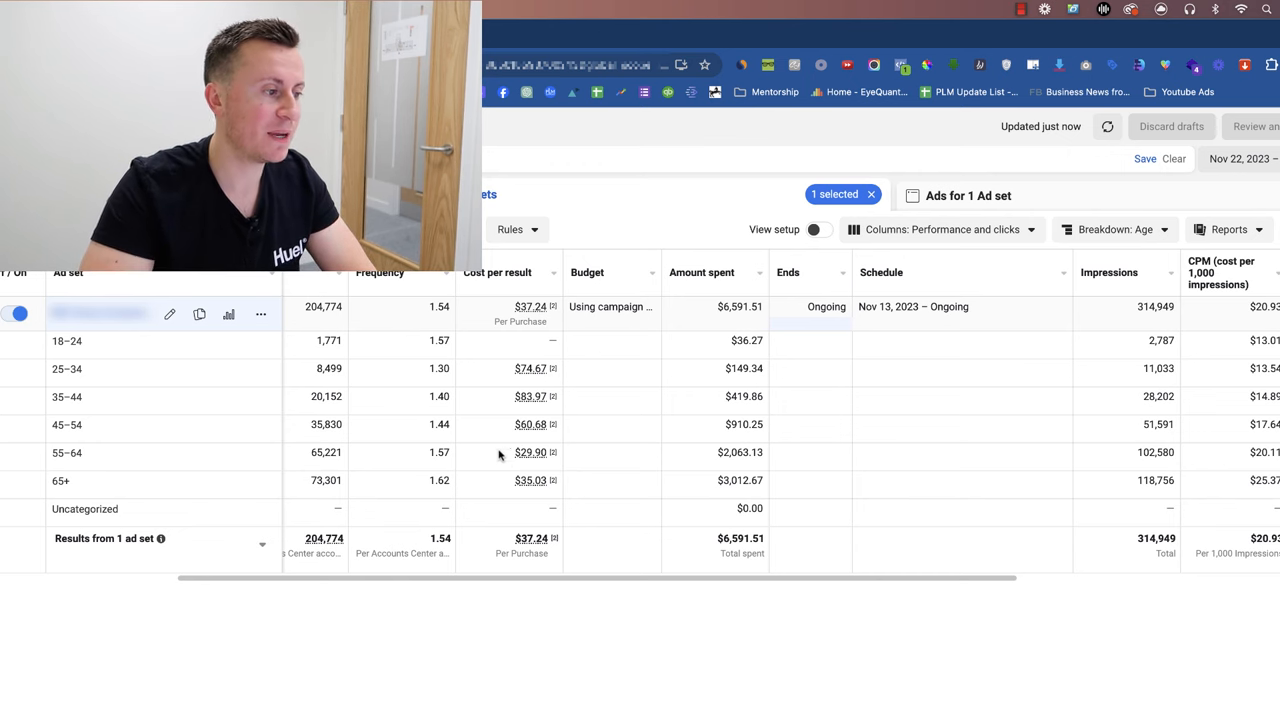
{"action": "mouse_move", "coordinate": [123, 441]}
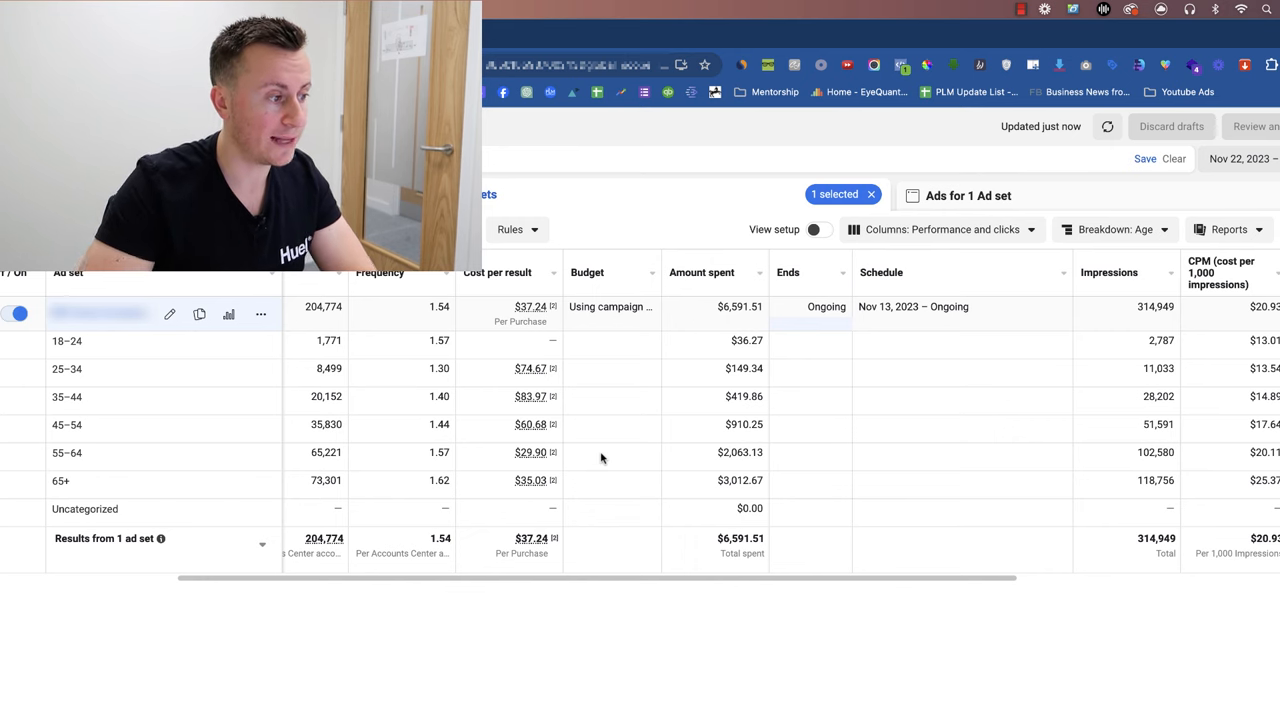
Scroll the age table back and forth to compare purchases, reach, link CTR and CPC.
{"action": "scroll", "scroll_direction": "right", "scroll_amount": 3}
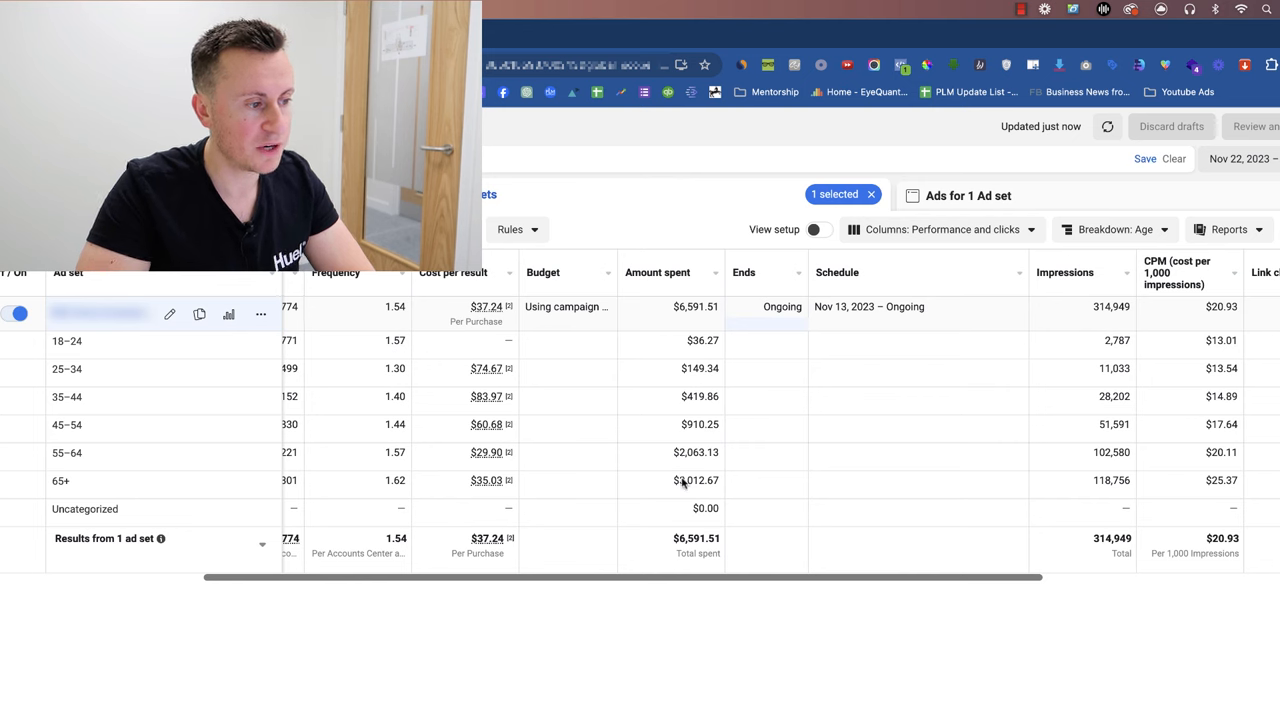
{"action": "mouse_move", "coordinate": [596, 467]}
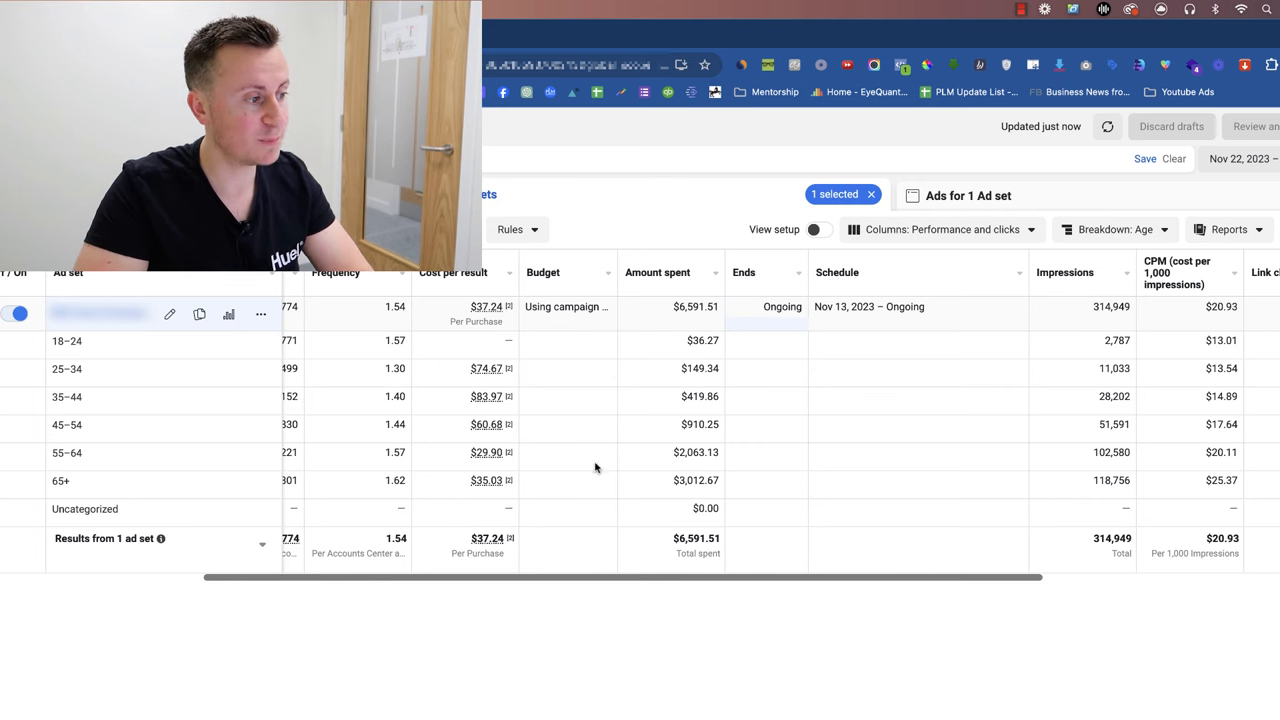
{"action": "mouse_move", "coordinate": [538, 465]}
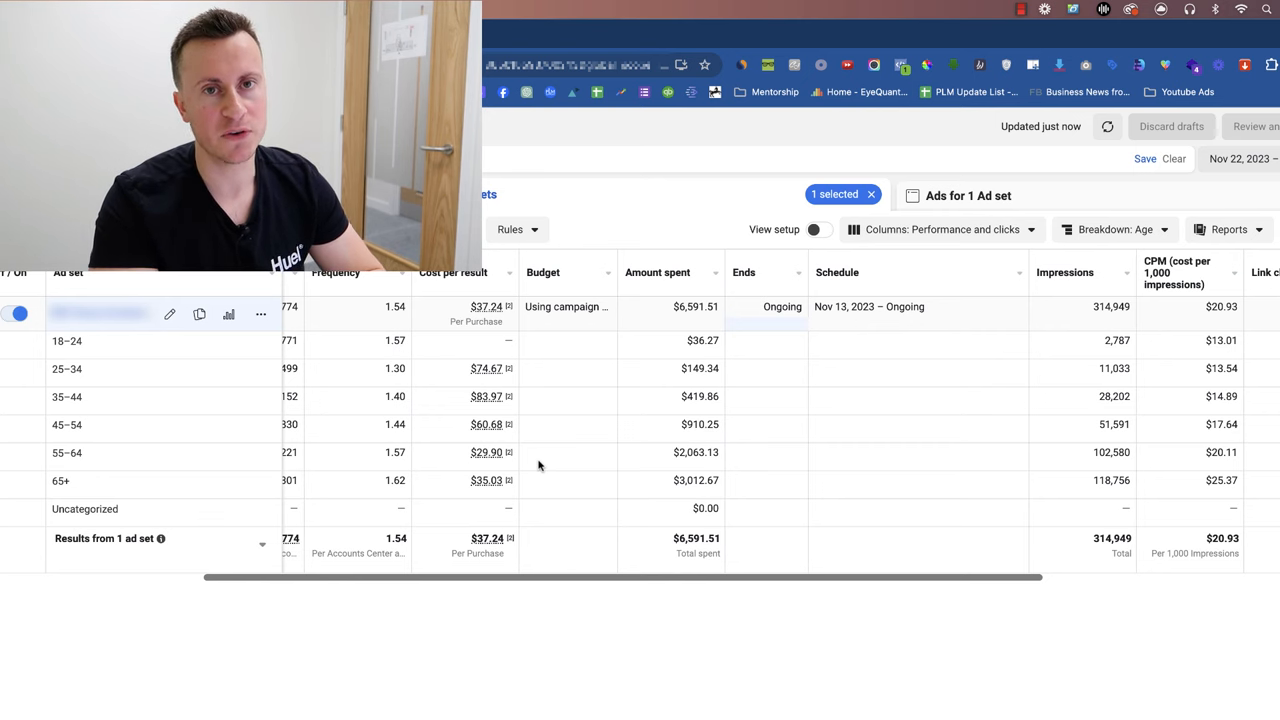
{"action": "scroll", "scroll_direction": "right", "scroll_amount": 3}
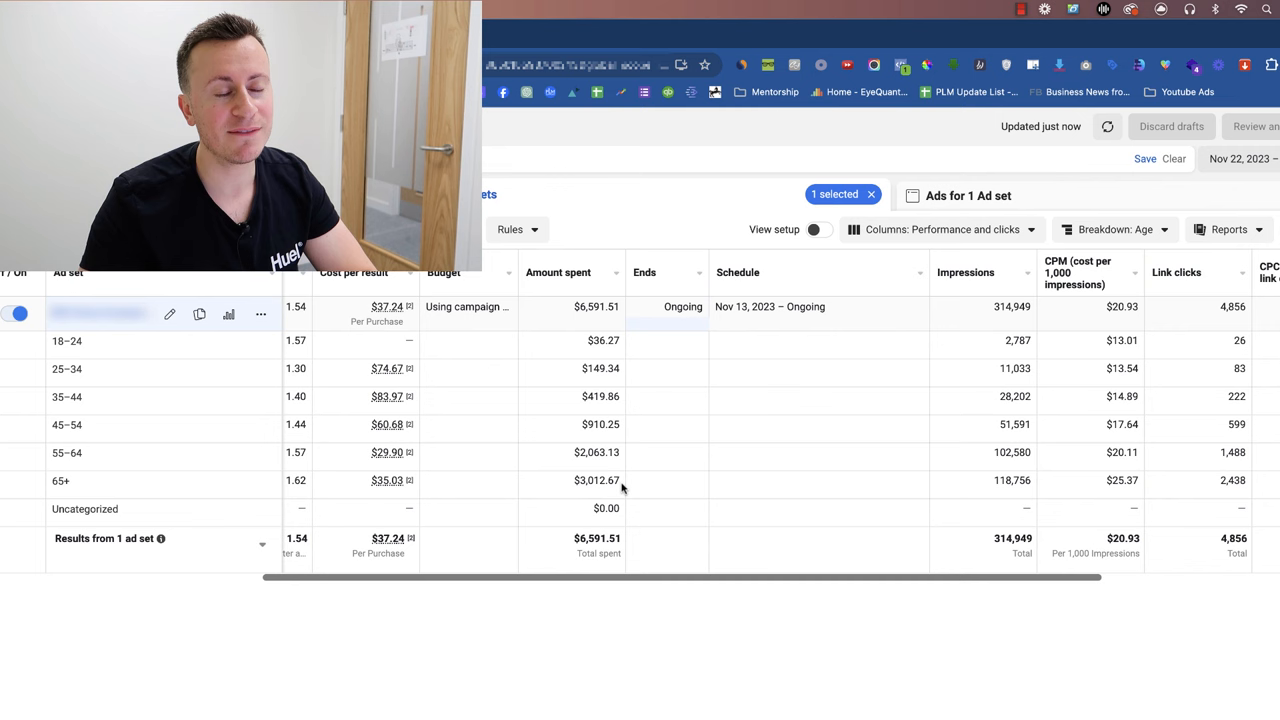
{"action": "scroll", "scroll_direction": "left", "scroll_amount": 3}
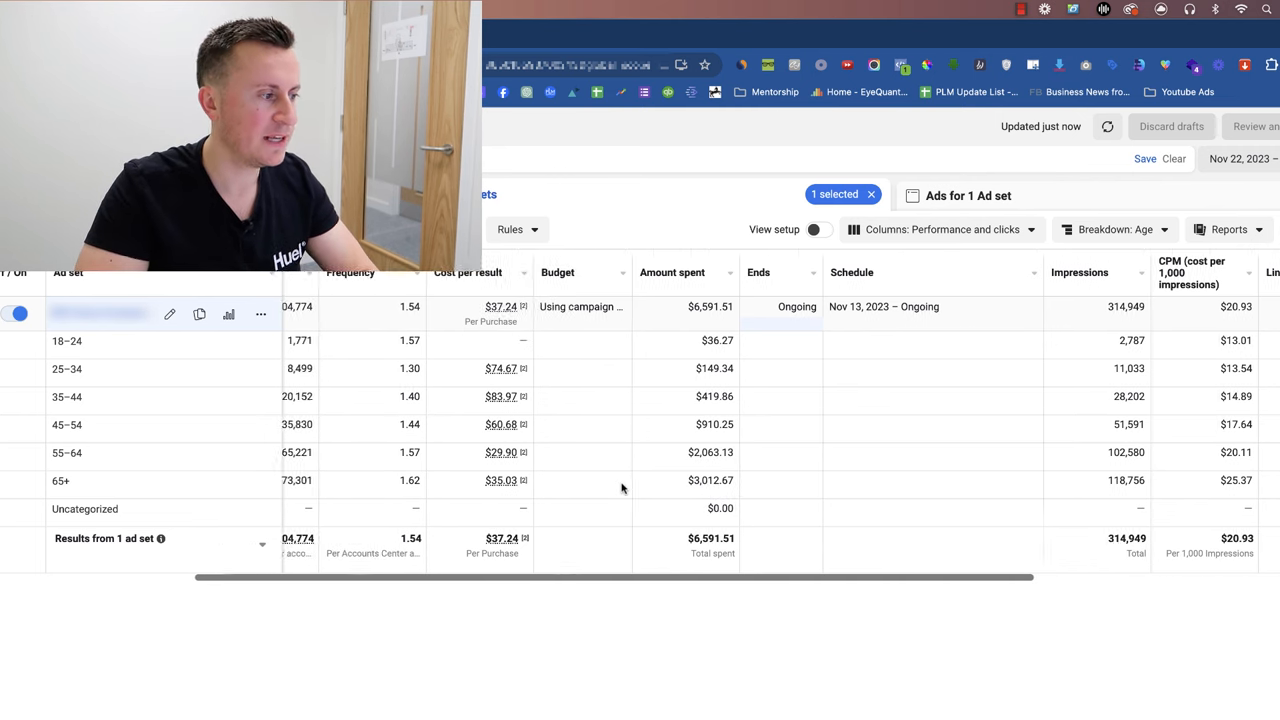
{"action": "scroll", "scroll_direction": "left", "scroll_amount": 3}
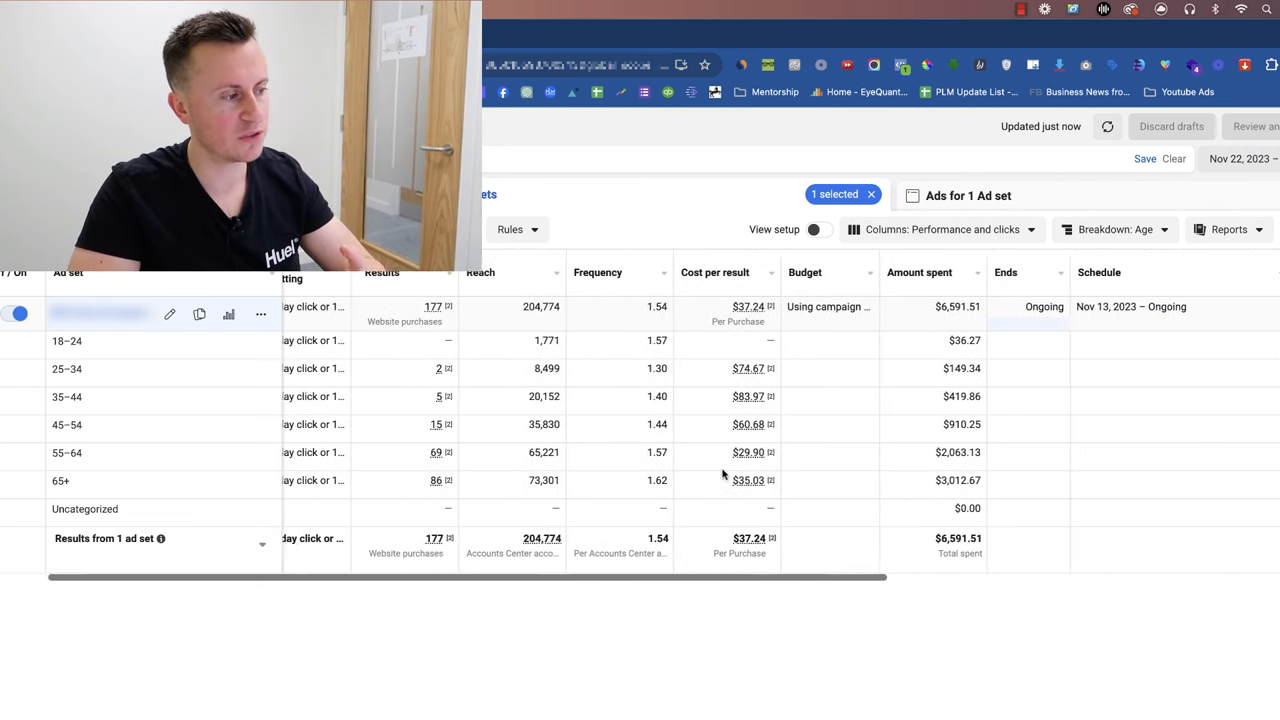
{"action": "scroll", "scroll_direction": "right", "scroll_amount": 3}
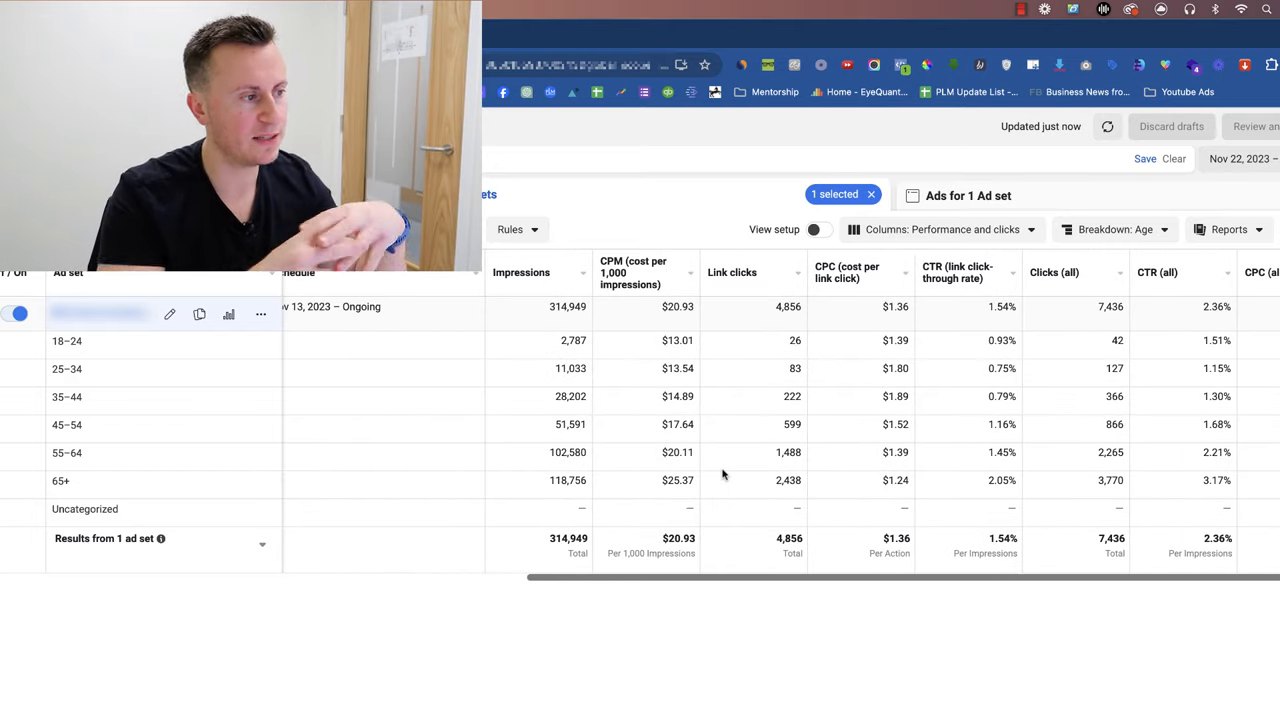
{"action": "mouse_move", "coordinate": [521, 272]}
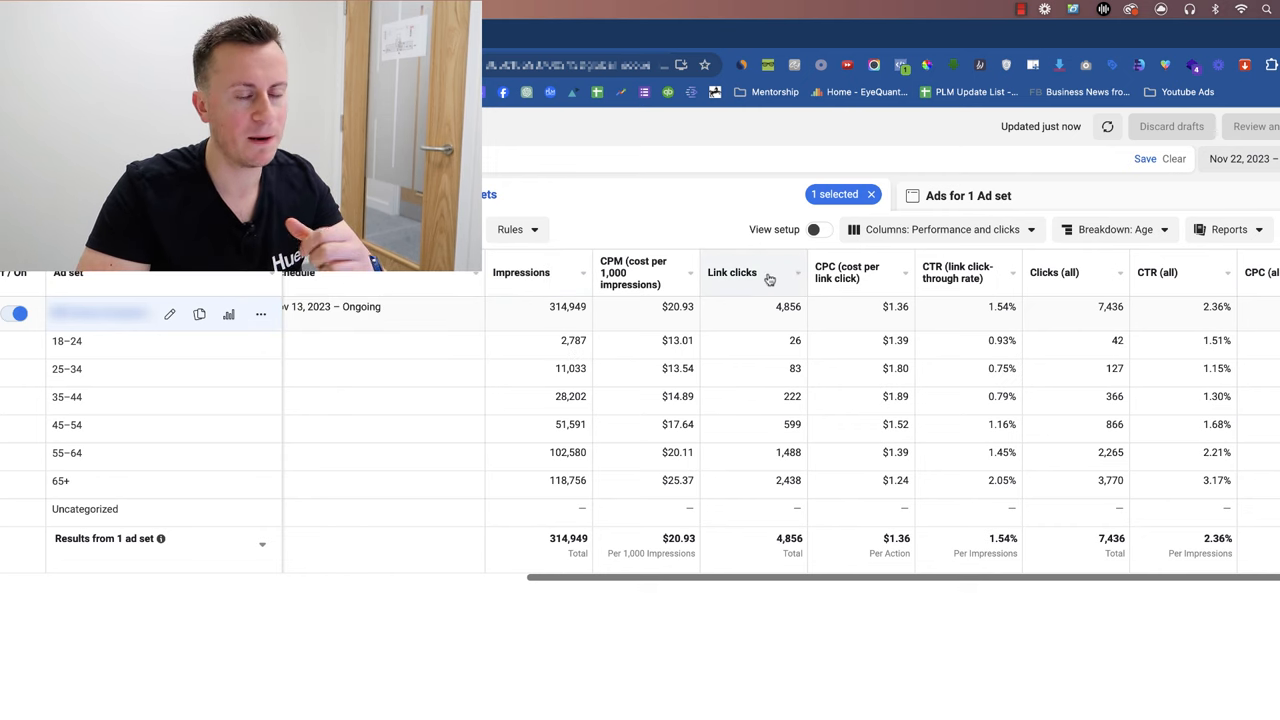
{"action": "mouse_move", "coordinate": [848, 272]}
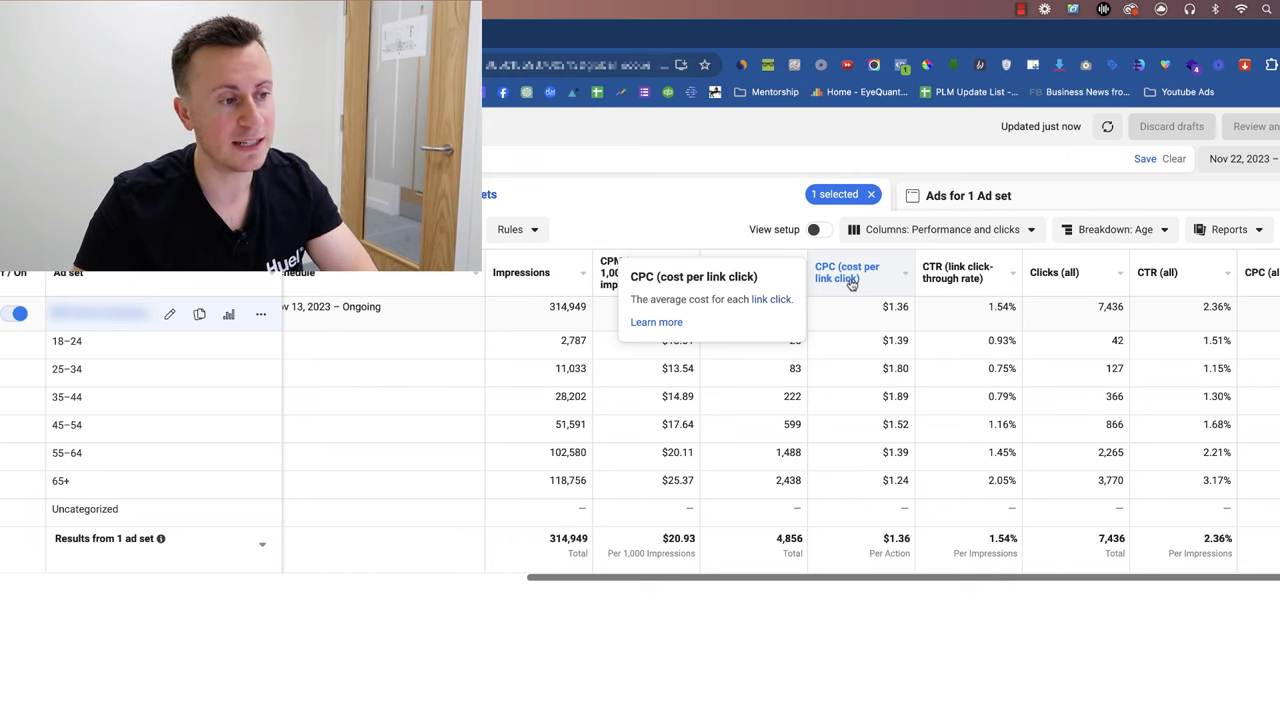
{"action": "mouse_move", "coordinate": [1054, 272]}
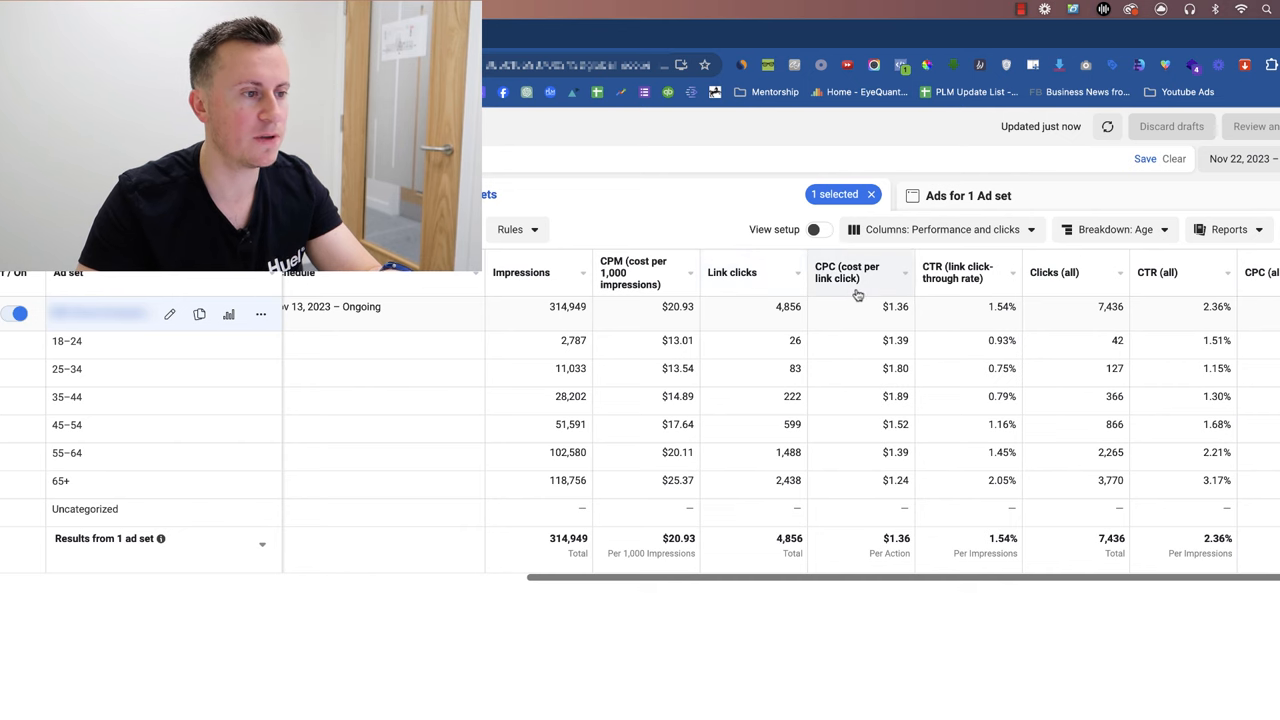
{"action": "mouse_move", "coordinate": [968, 272]}
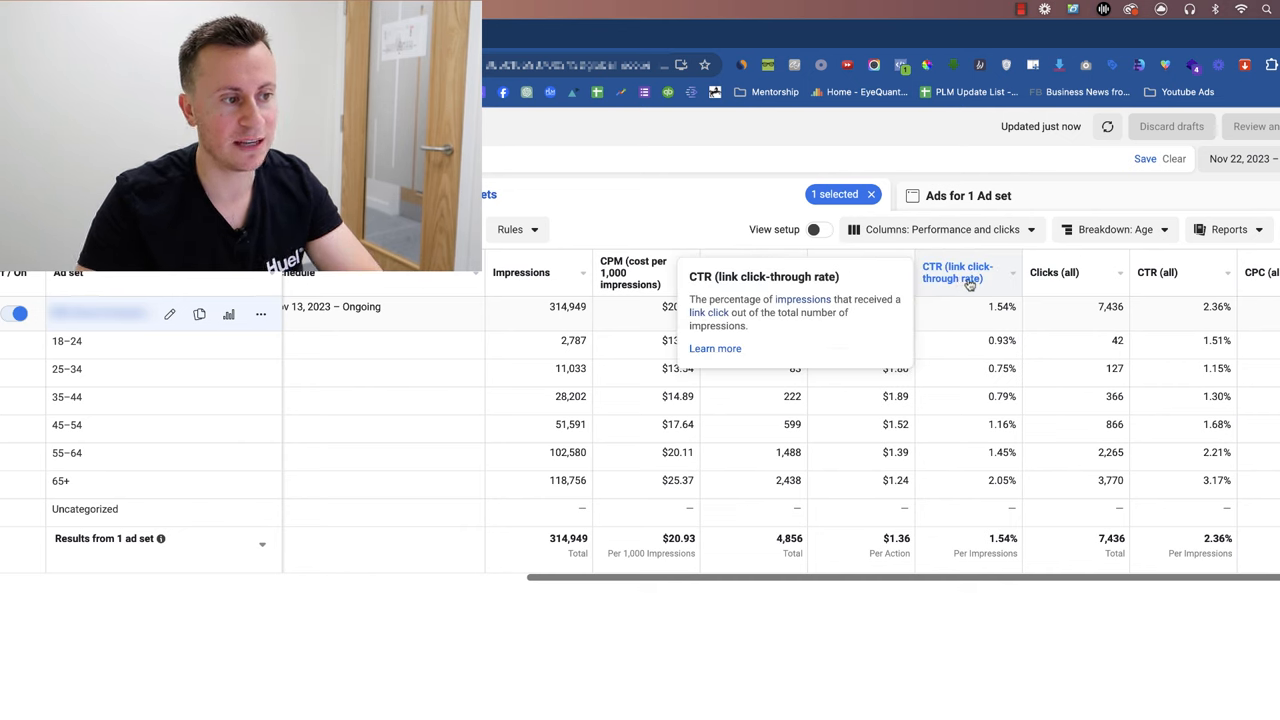
{"action": "mouse_move", "coordinate": [1157, 272]}
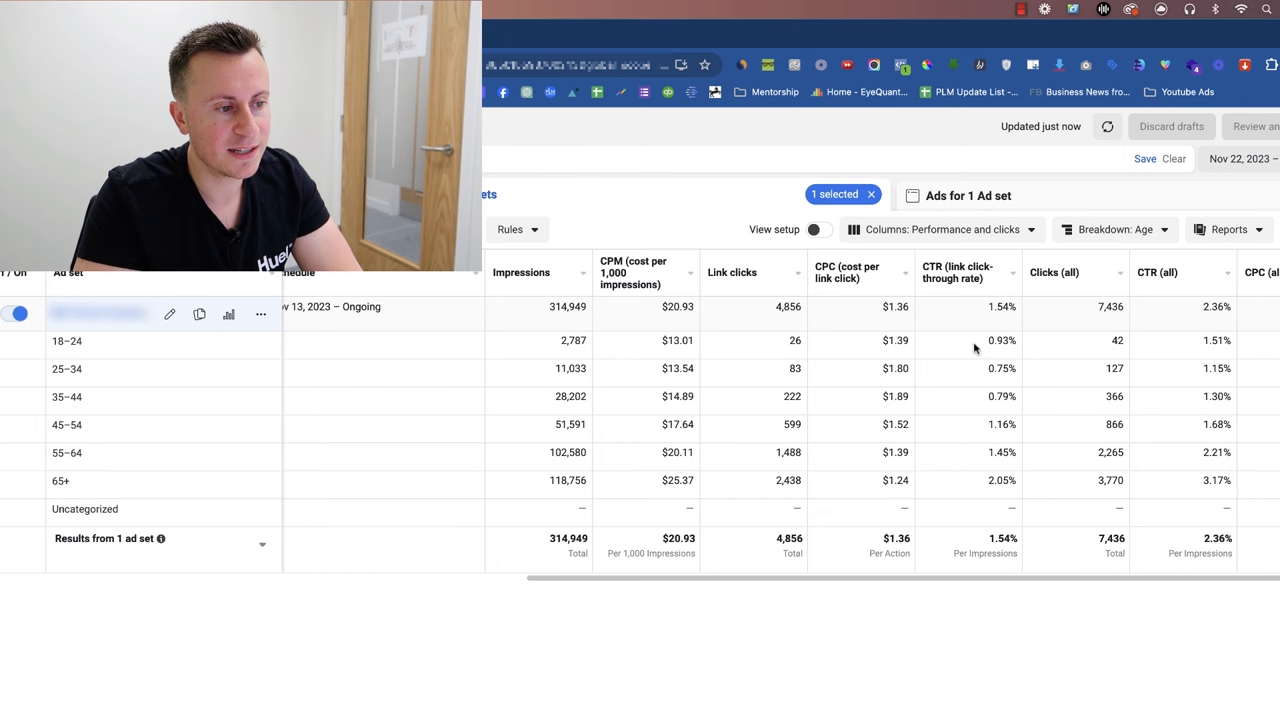
{"action": "mouse_move", "coordinate": [990, 342]}
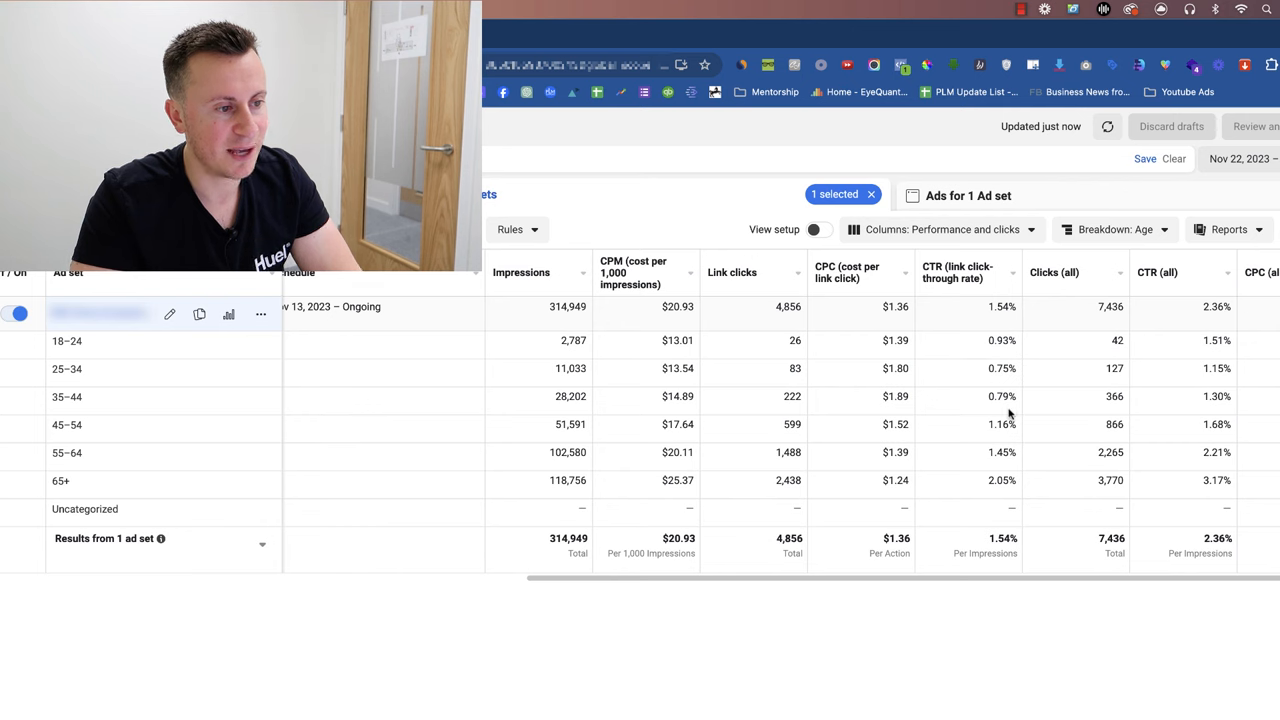
{"action": "mouse_move", "coordinate": [984, 341]}
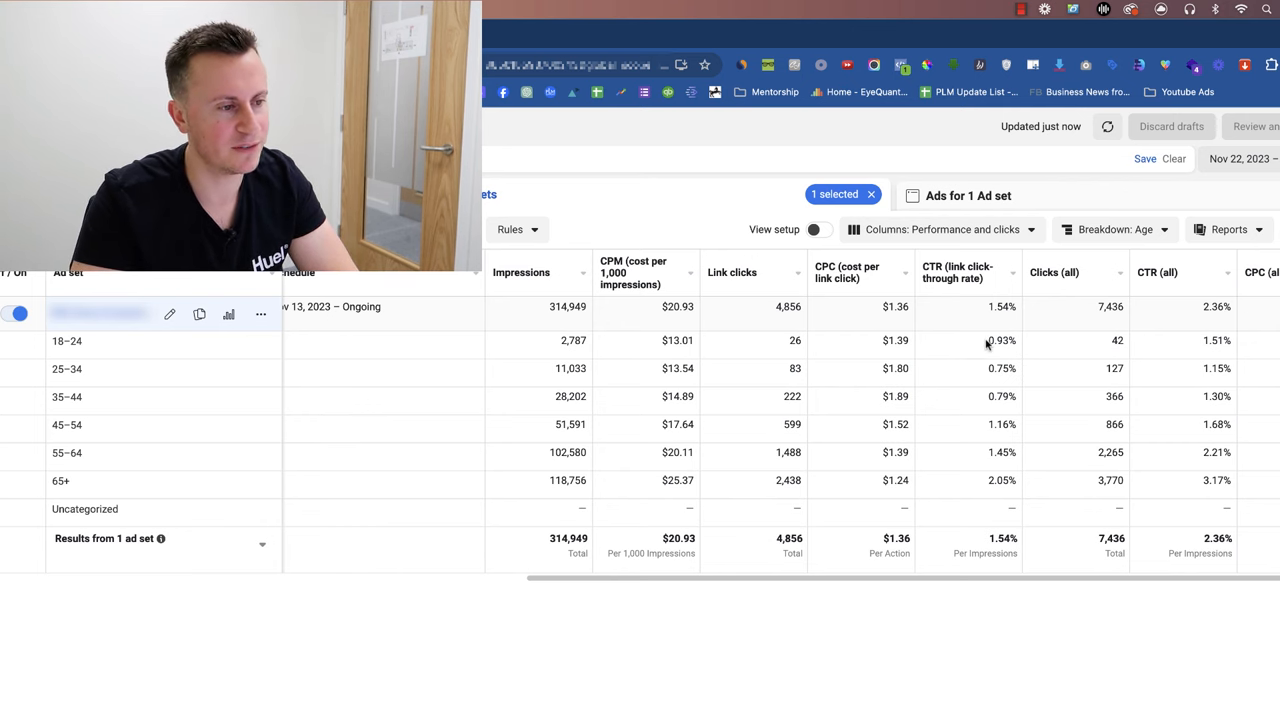
{"action": "mouse_move", "coordinate": [985, 347]}
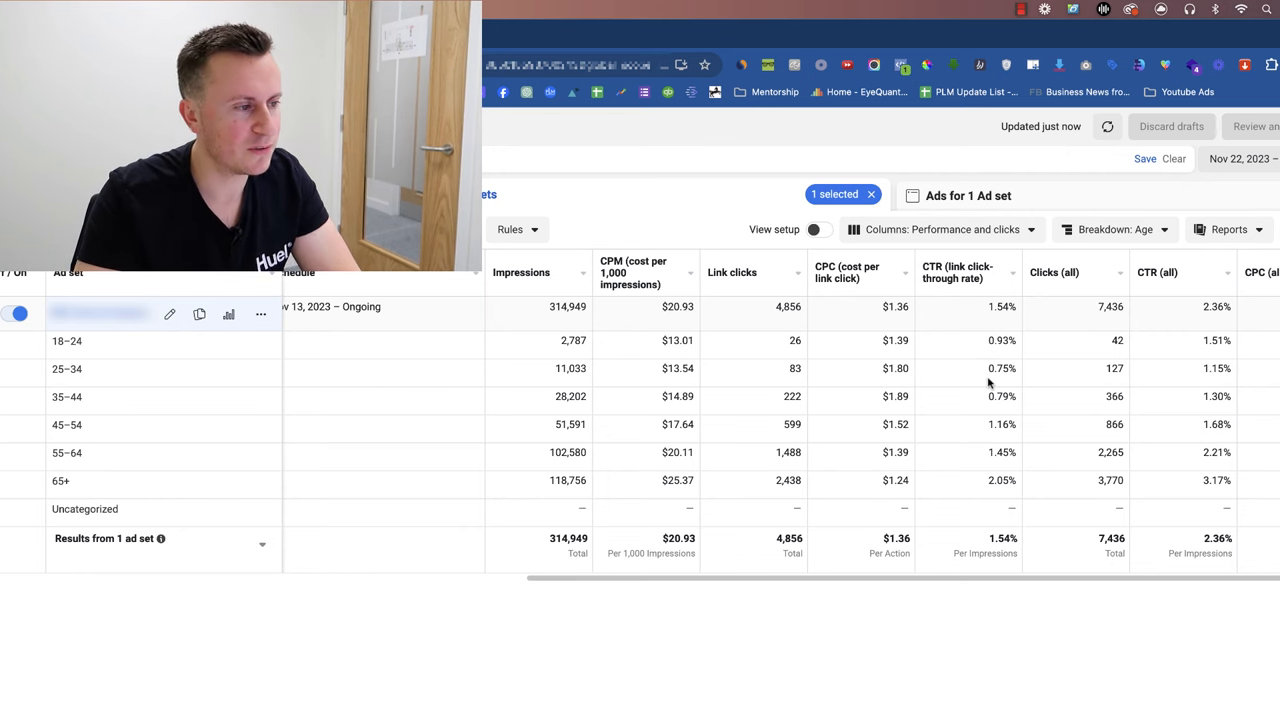
{"action": "mouse_move", "coordinate": [1013, 397]}
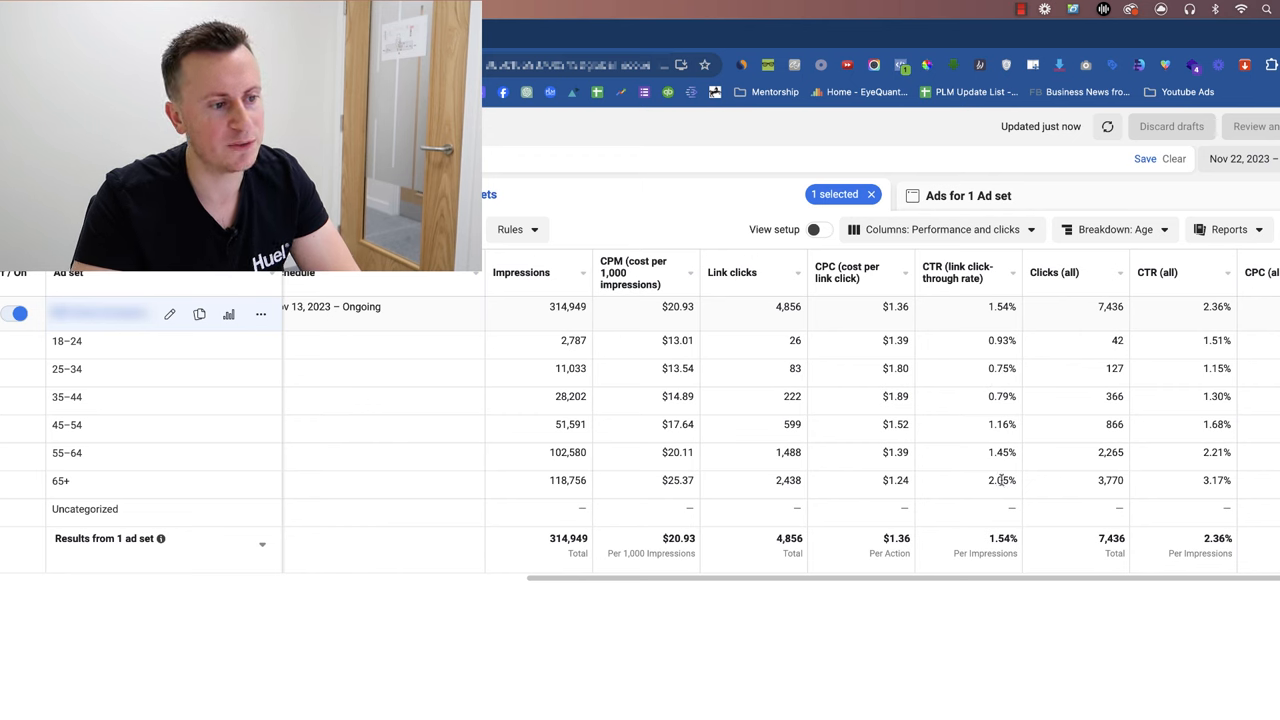
{"action": "mouse_move", "coordinate": [997, 483]}
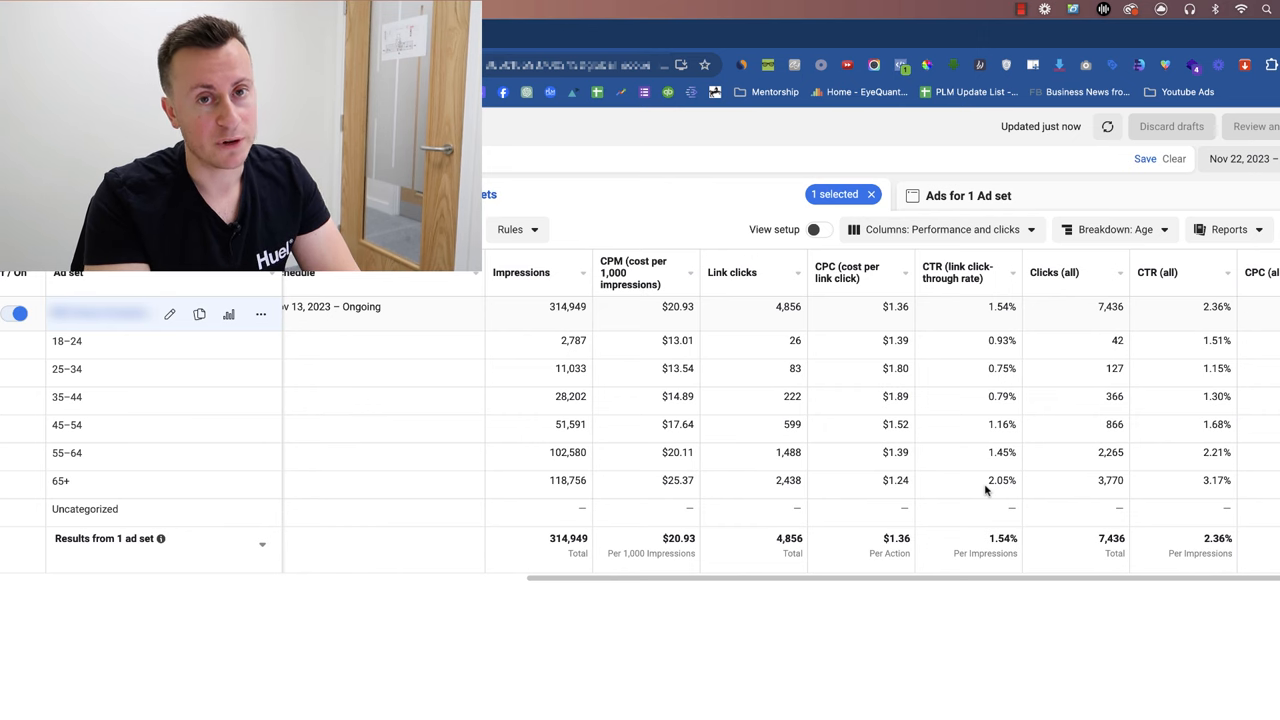
{"action": "mouse_move", "coordinate": [550, 393]}
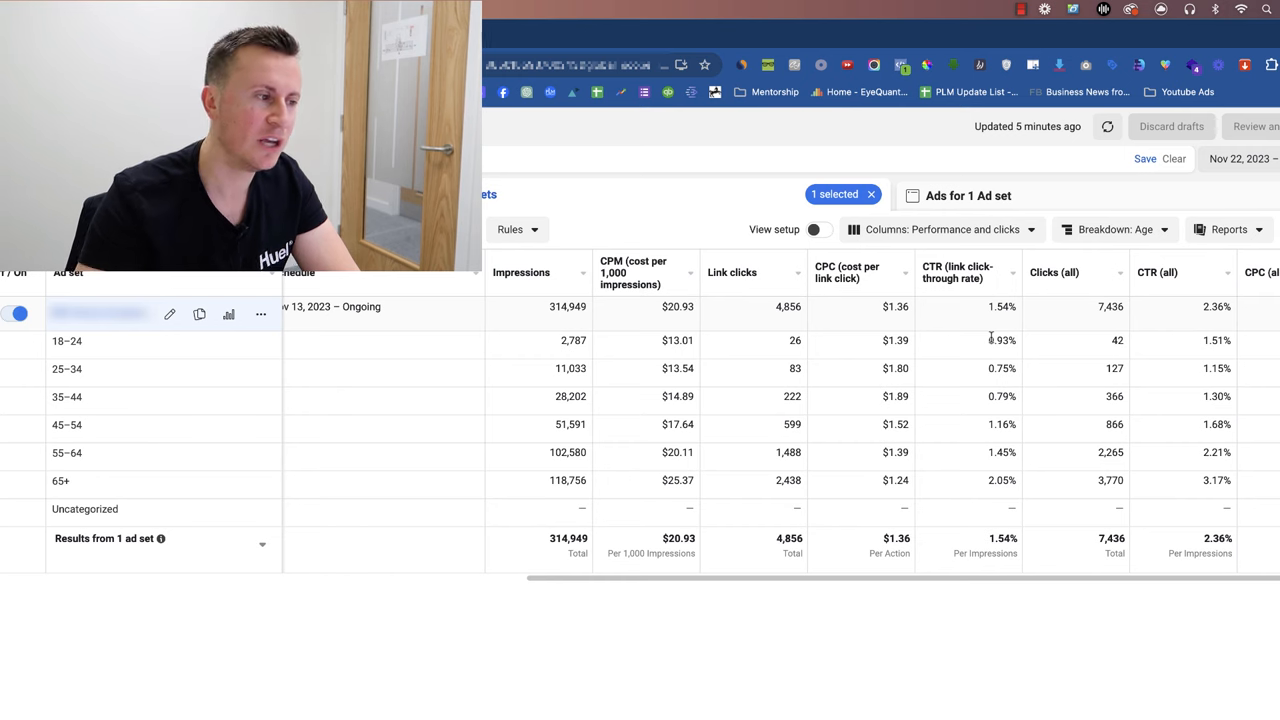
{"action": "mouse_move", "coordinate": [765, 349]}
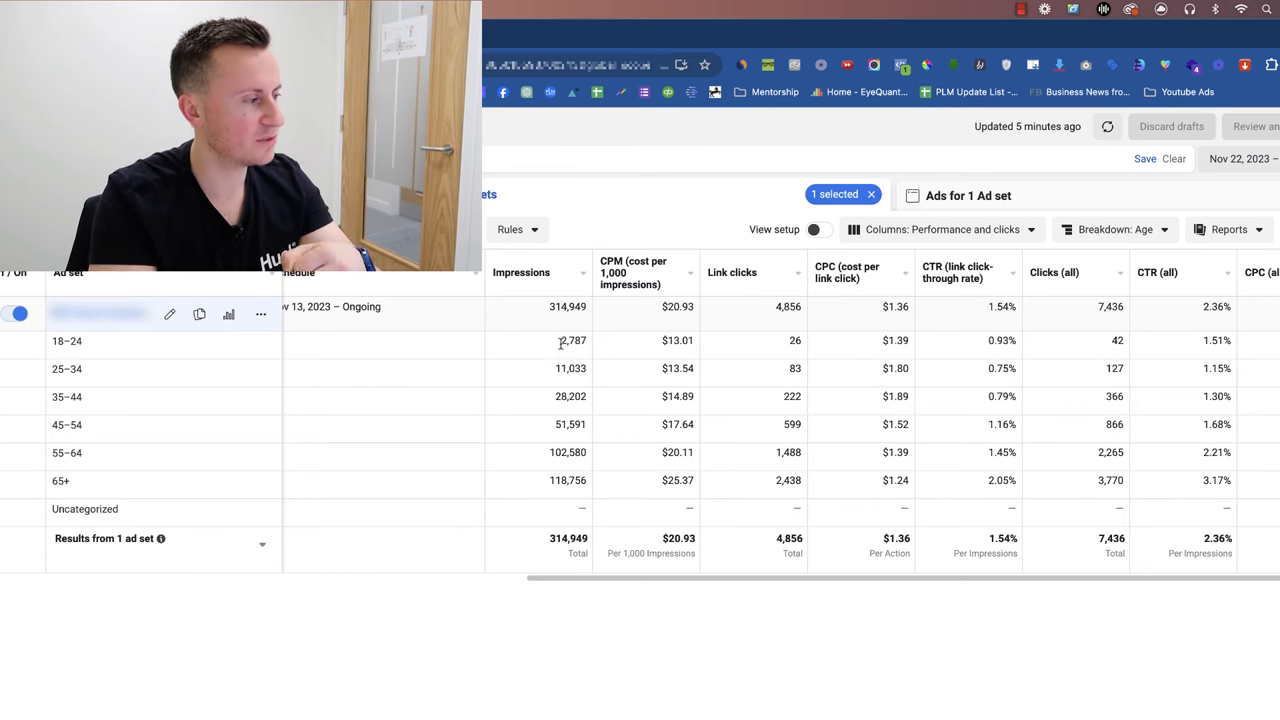
{"action": "mouse_move", "coordinate": [548, 487]}
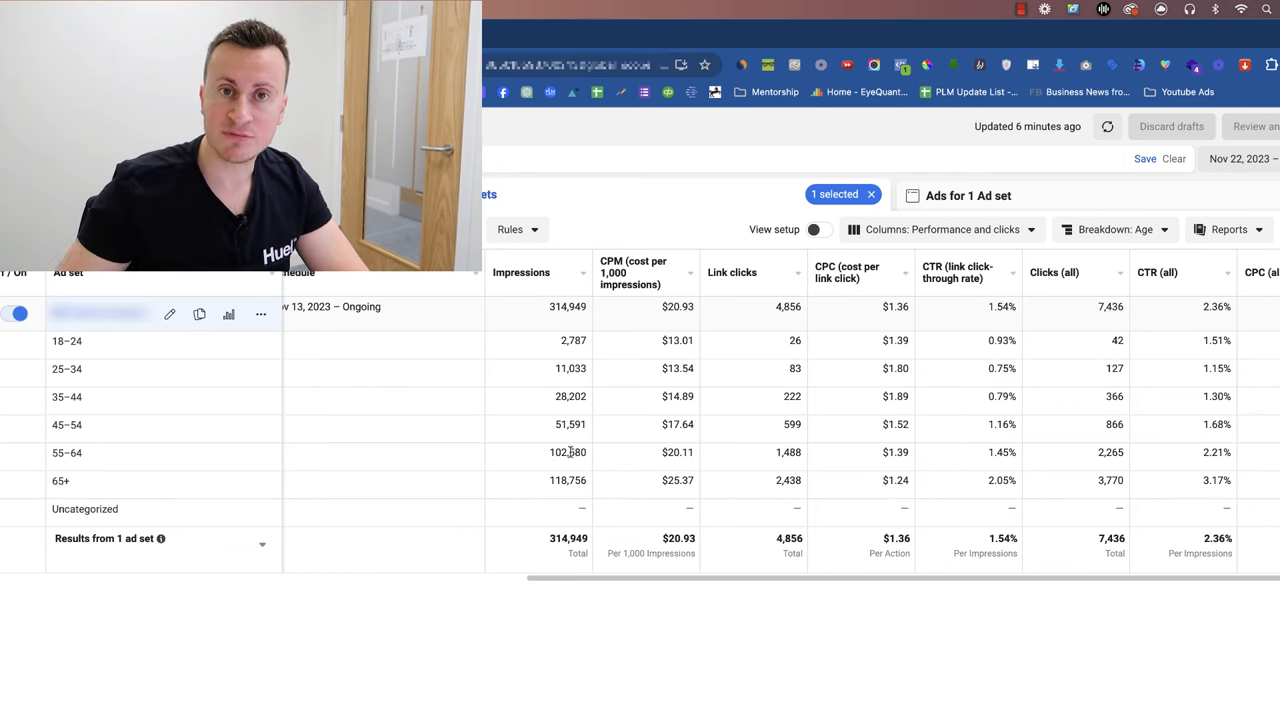
{"action": "mouse_move", "coordinate": [50, 350]}
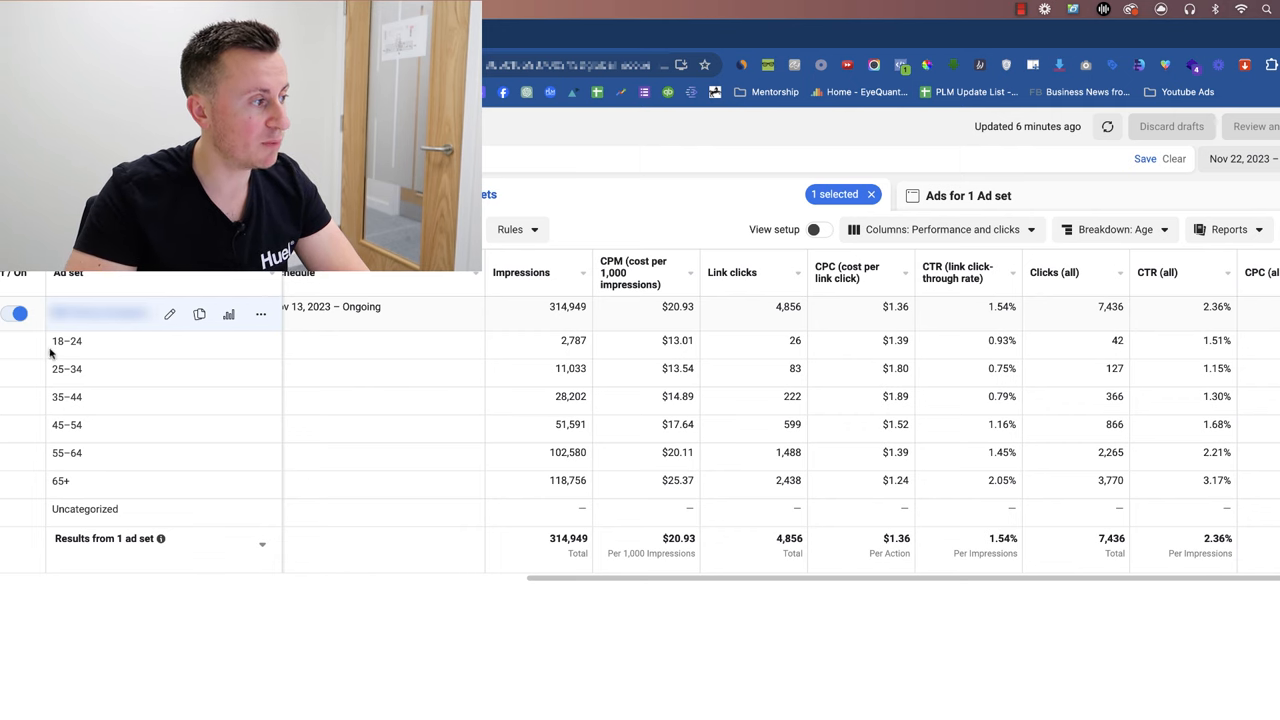
{"action": "mouse_move", "coordinate": [93, 427]}
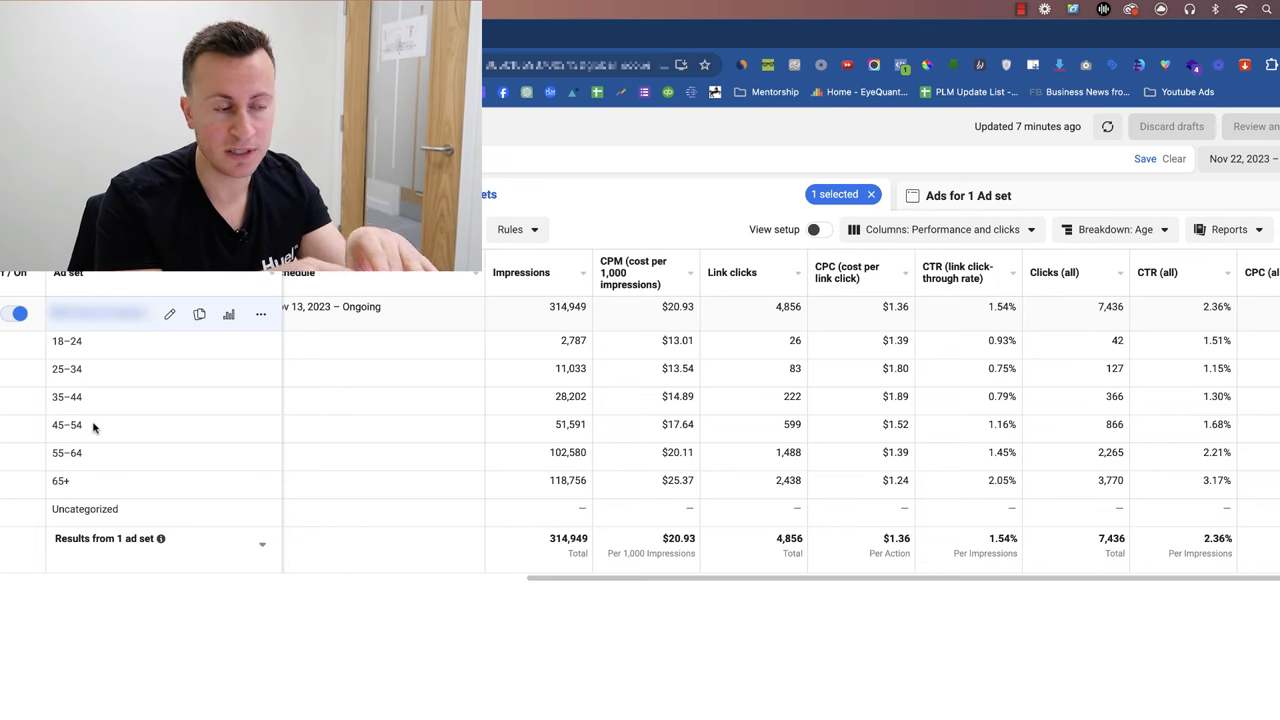
Switch the breakdown from Age to Gender and scroll through the Female and Male rows.
{"action": "left_click", "coordinate": [1113, 229]}
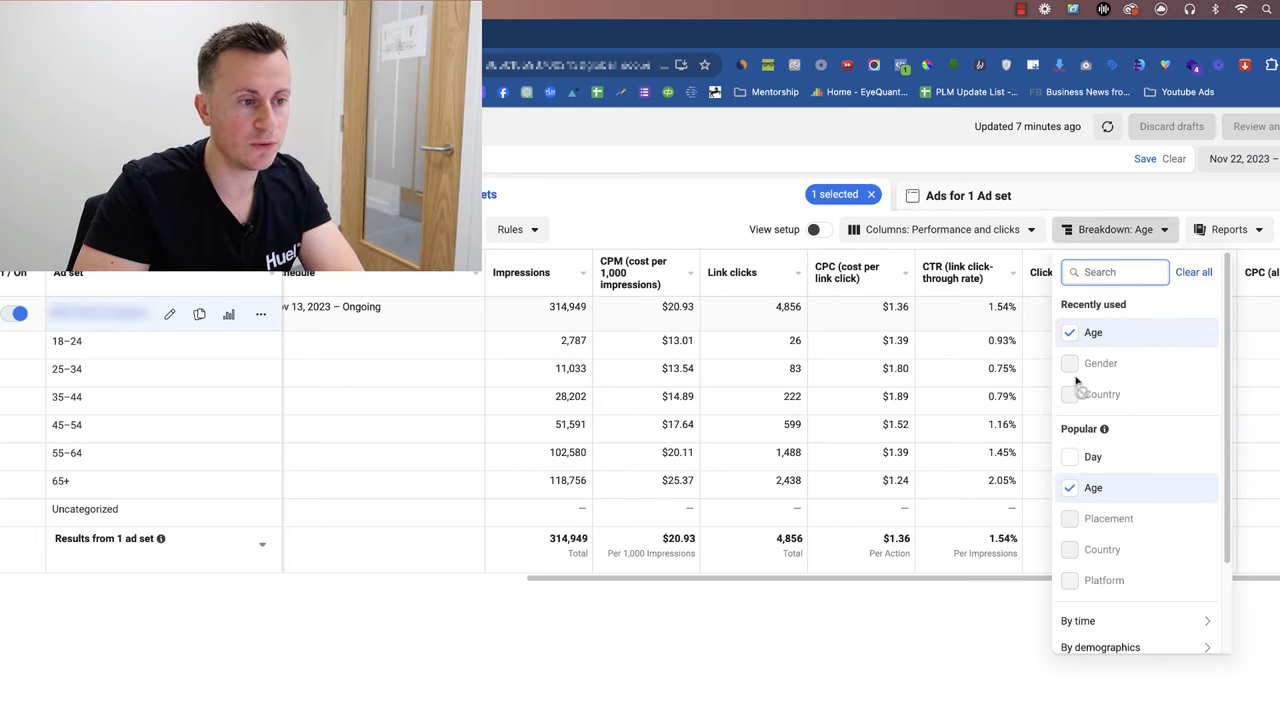
{"action": "left_click", "coordinate": [1100, 363]}
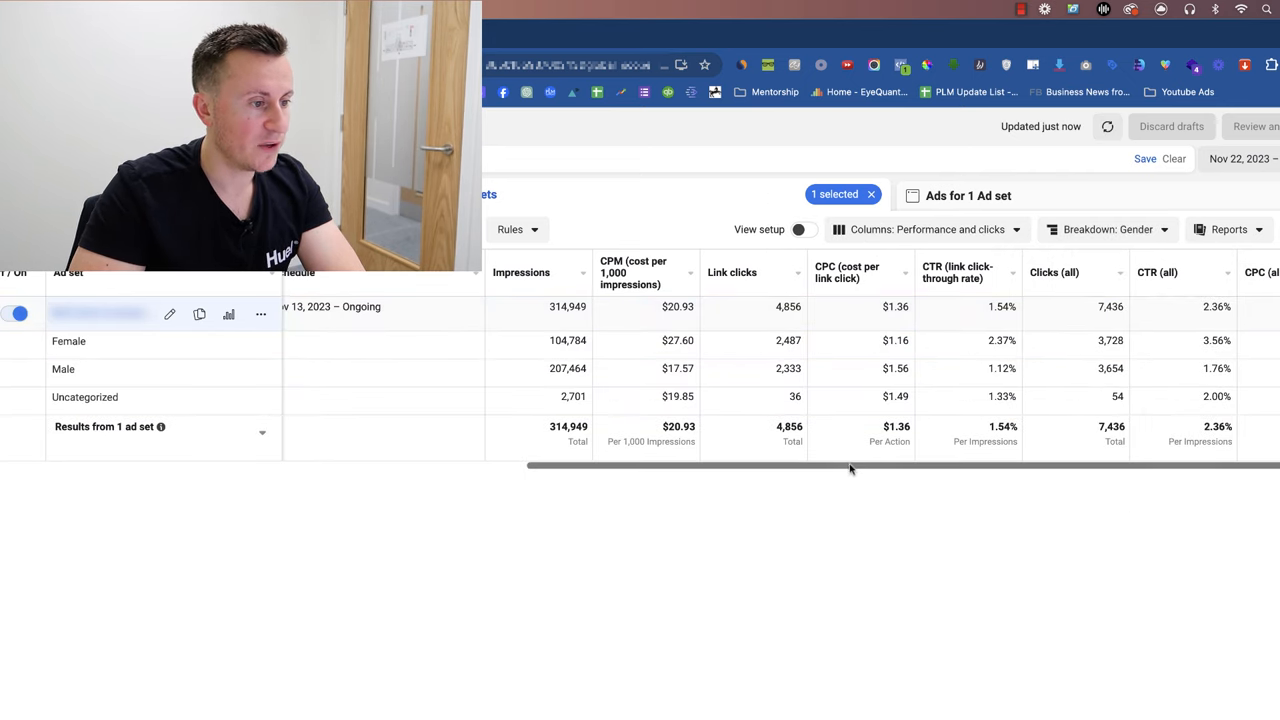
{"action": "scroll", "scroll_direction": "left", "scroll_amount": 3}
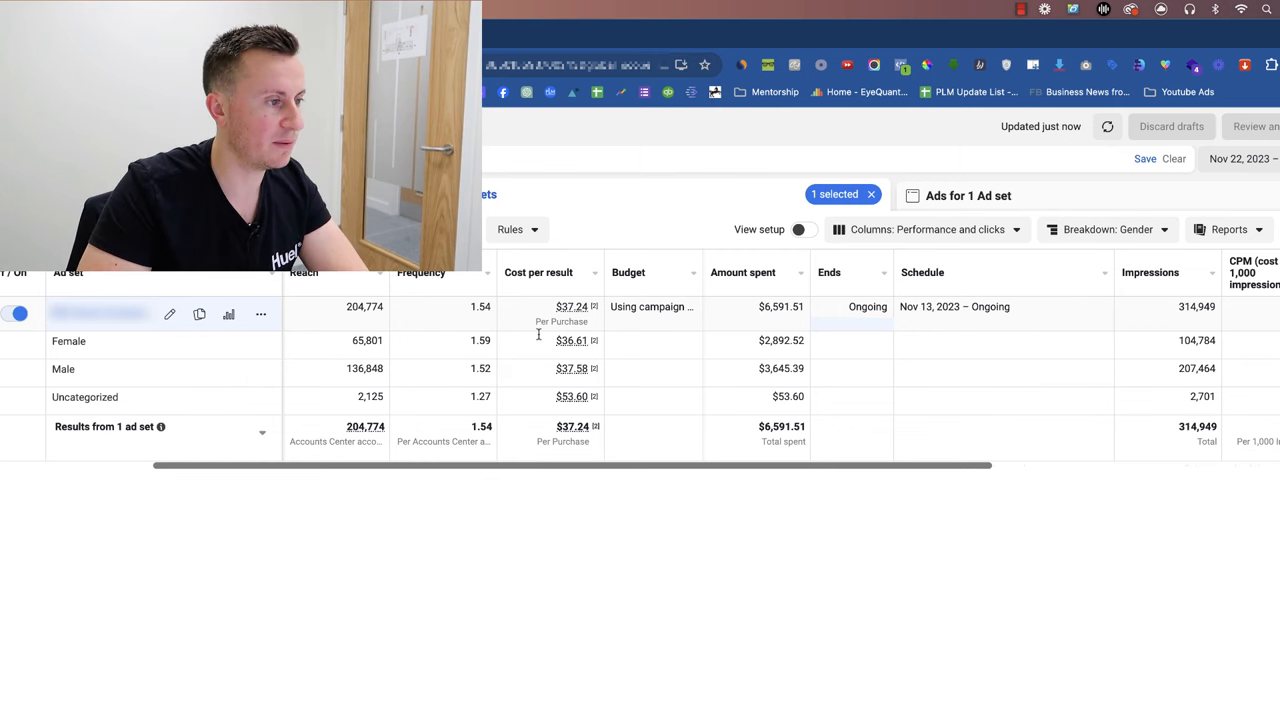
{"action": "mouse_move", "coordinate": [647, 435]}
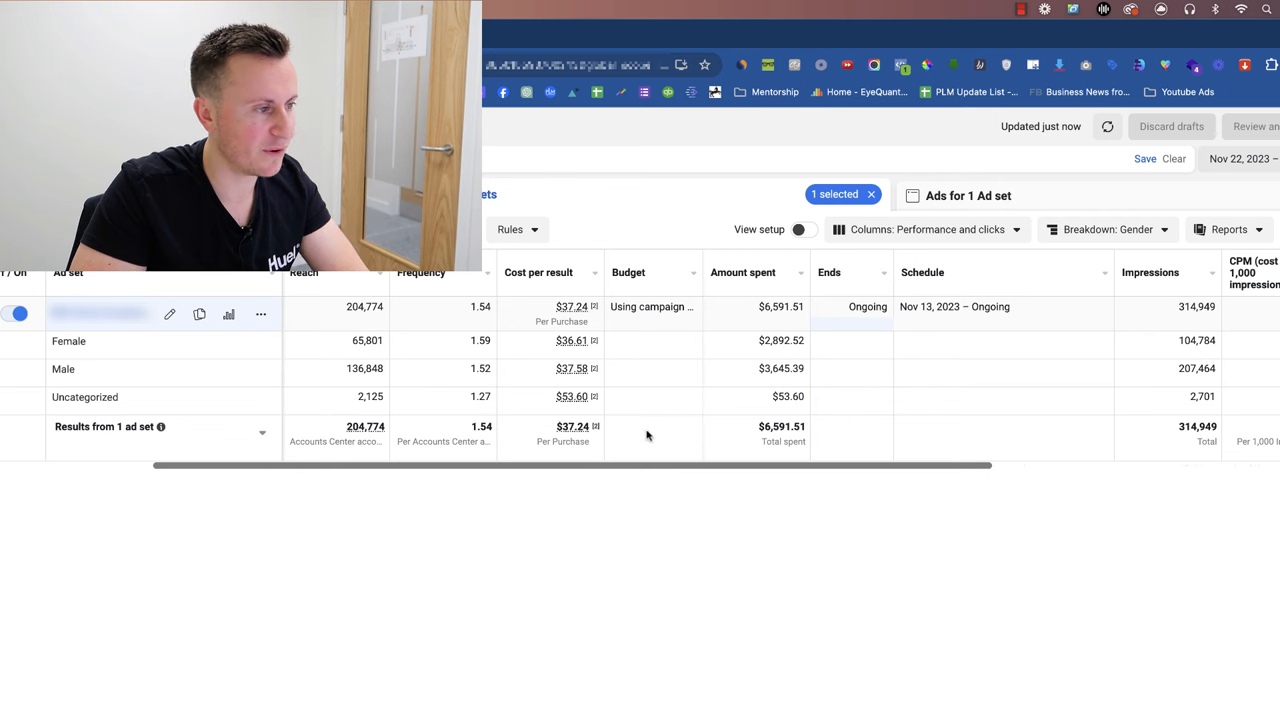
{"action": "mouse_move", "coordinate": [549, 467]}
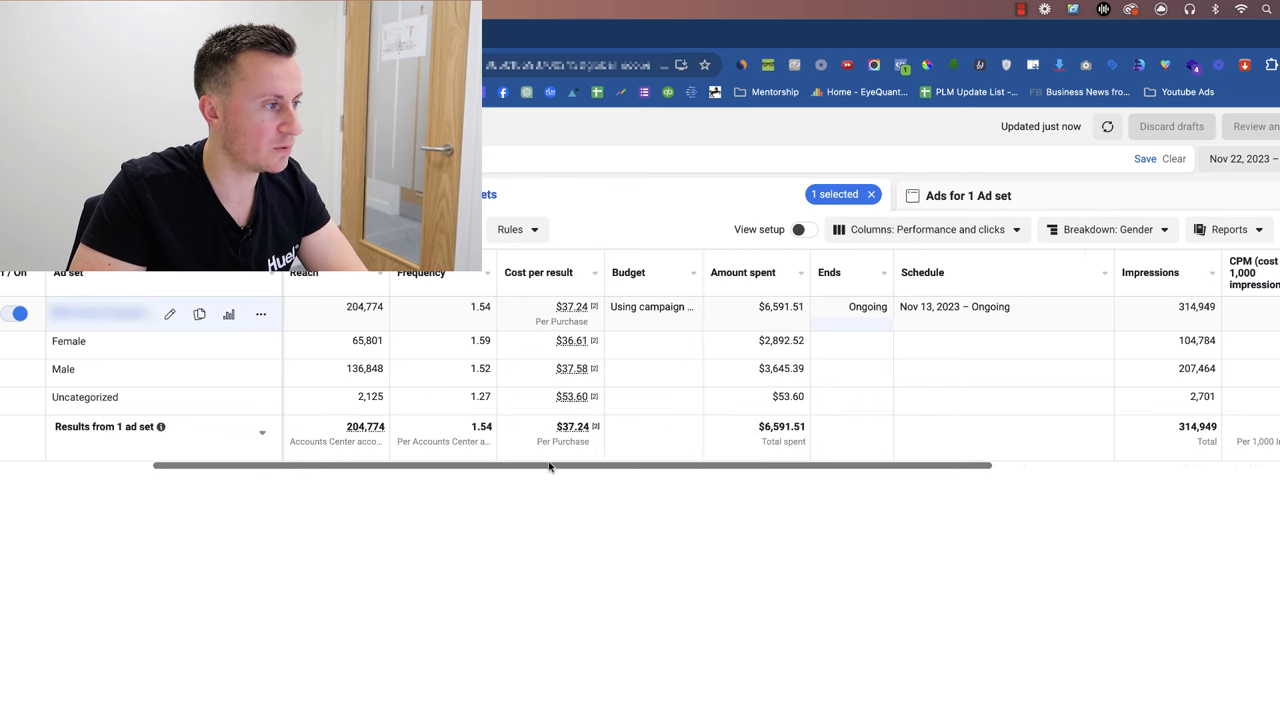
{"action": "scroll", "scroll_direction": "right", "scroll_amount": 3}
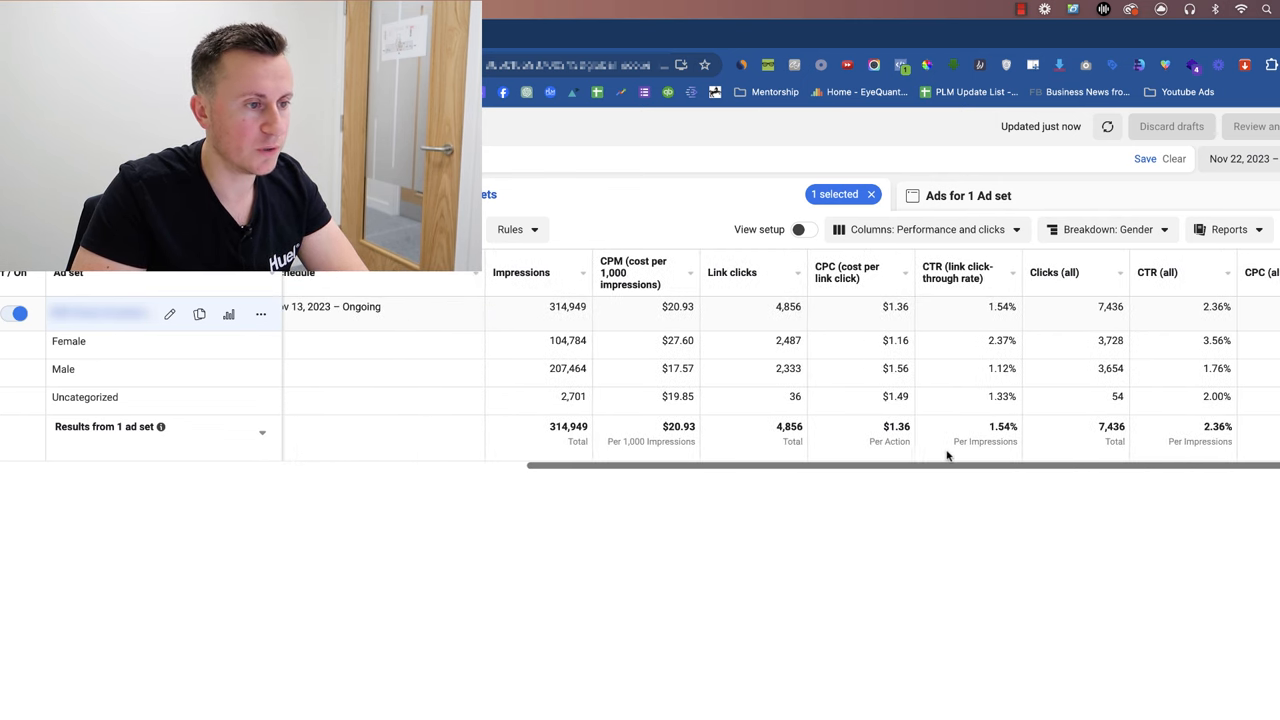
{"action": "mouse_move", "coordinate": [880, 533]}
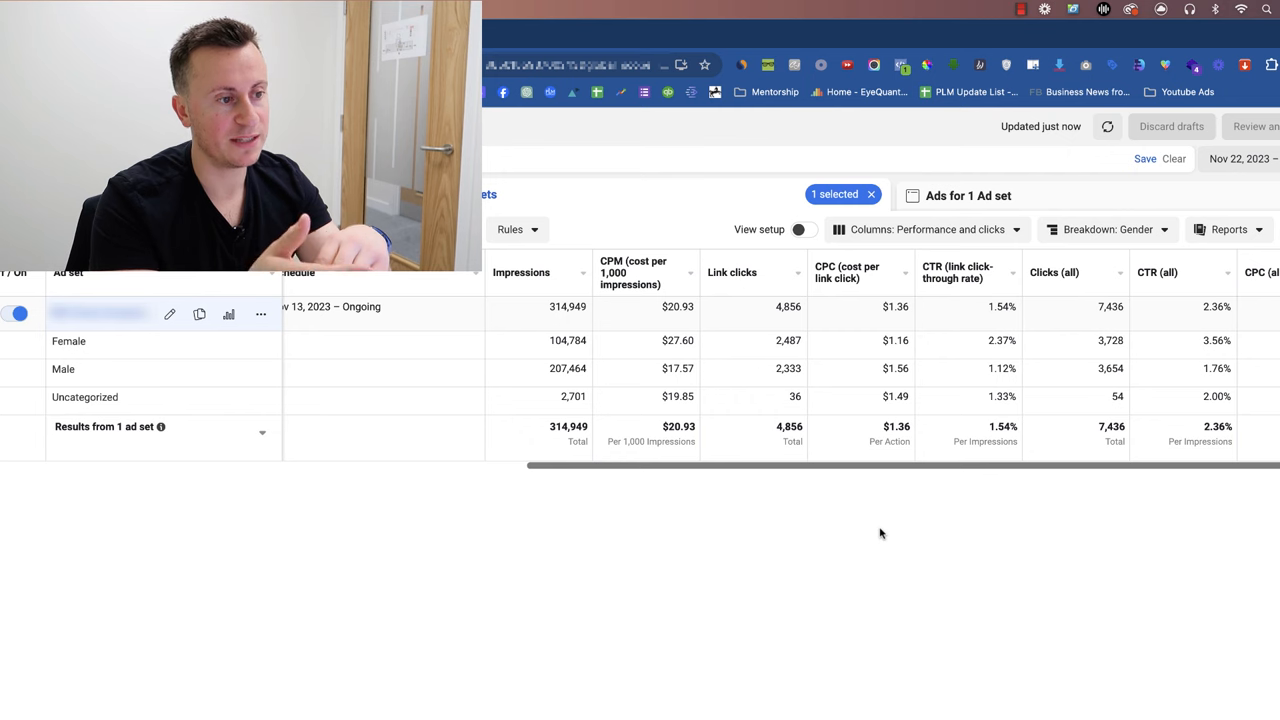
{"action": "mouse_move", "coordinate": [985, 347]}
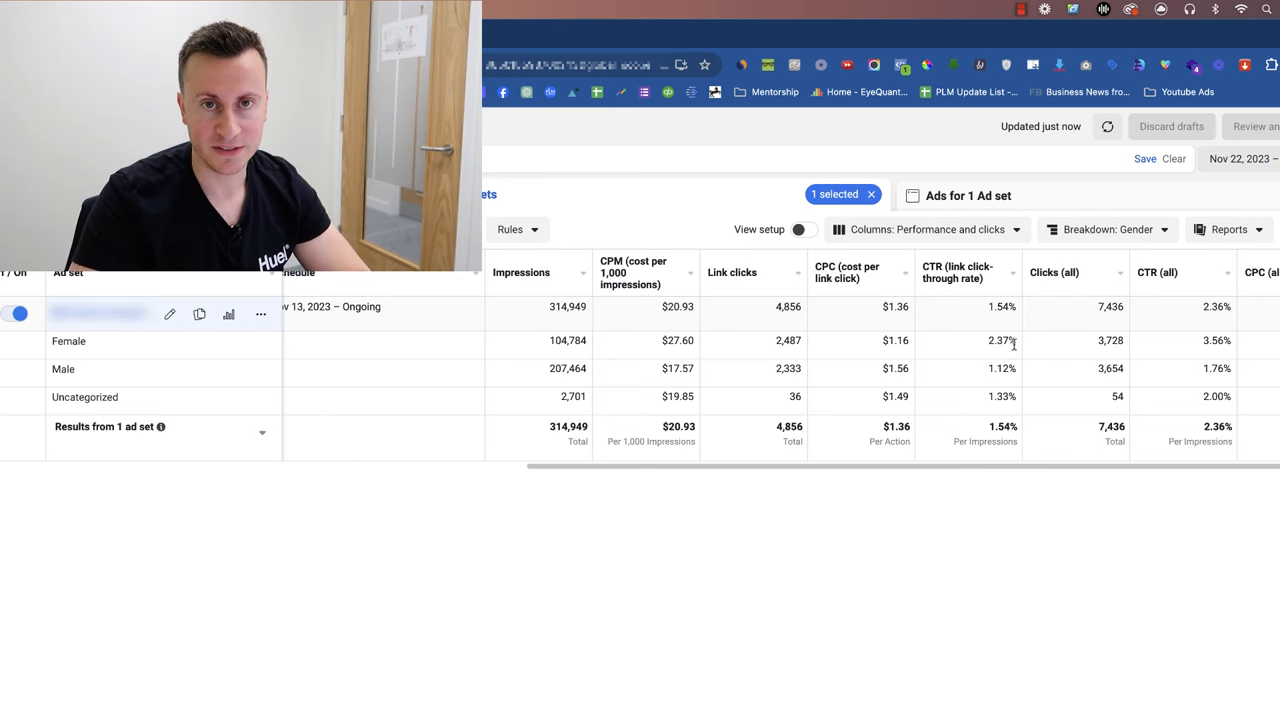
Replace the Gender breakdown with Country in the Breakdown menu.
{"action": "left_click", "coordinate": [1118, 231]}
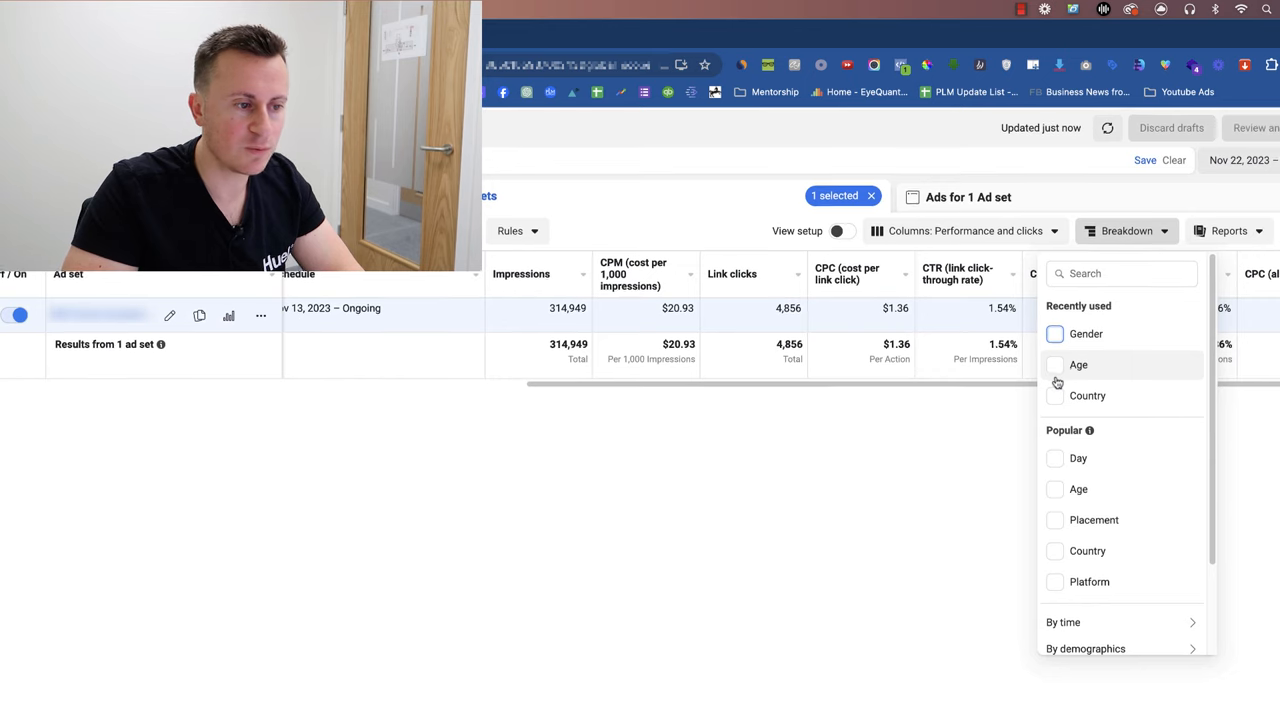
{"action": "scroll", "scroll_direction": "down", "scroll_amount": 3}
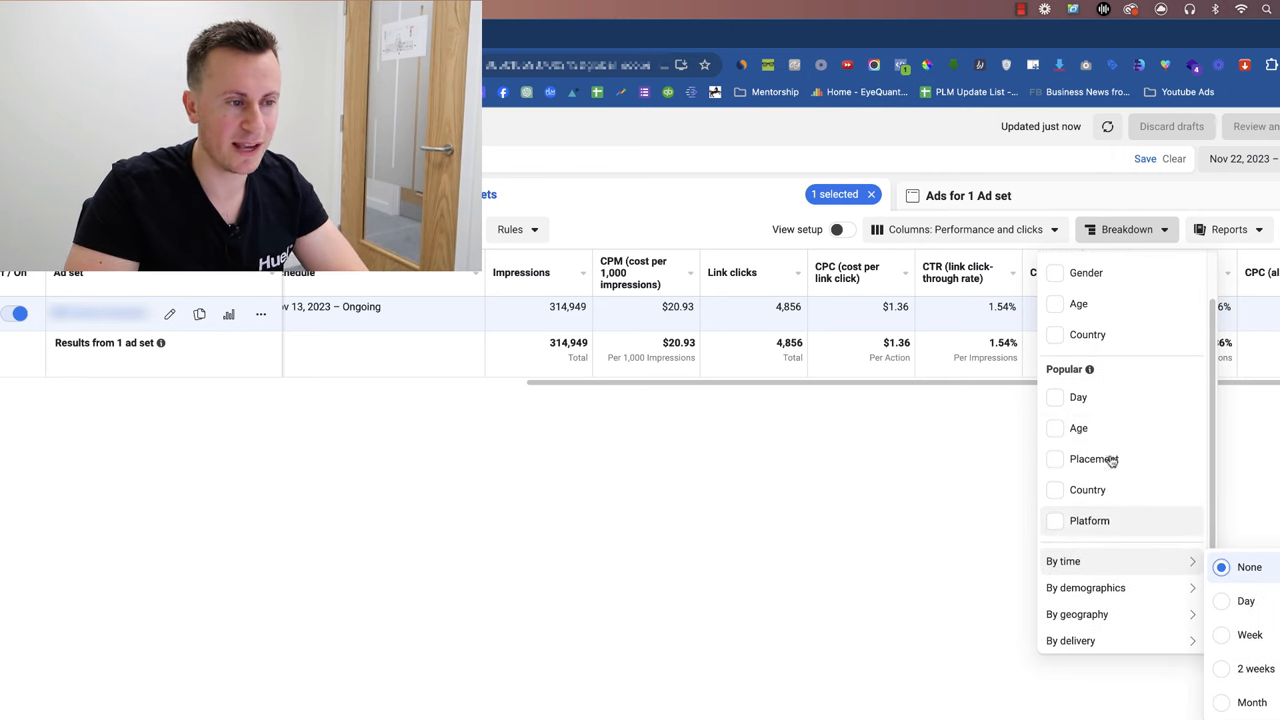
{"action": "left_click", "coordinate": [1087, 490]}
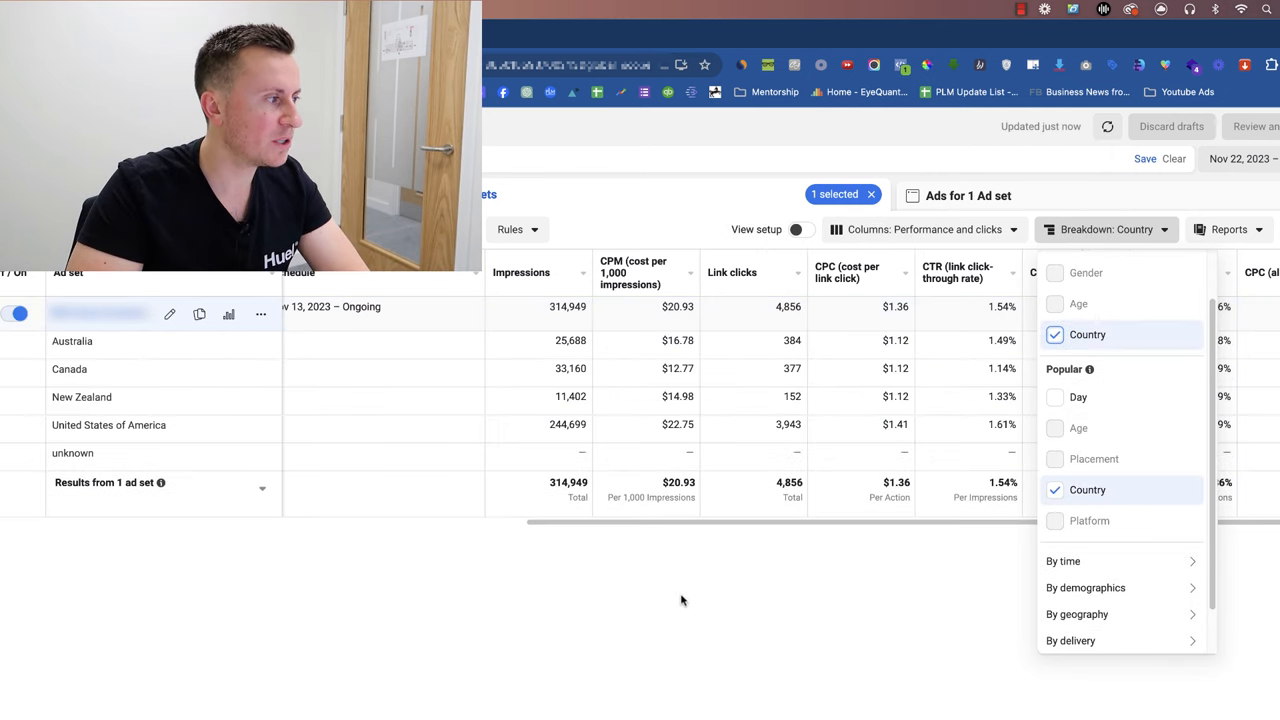
{"action": "left_click", "coordinate": [683, 600]}
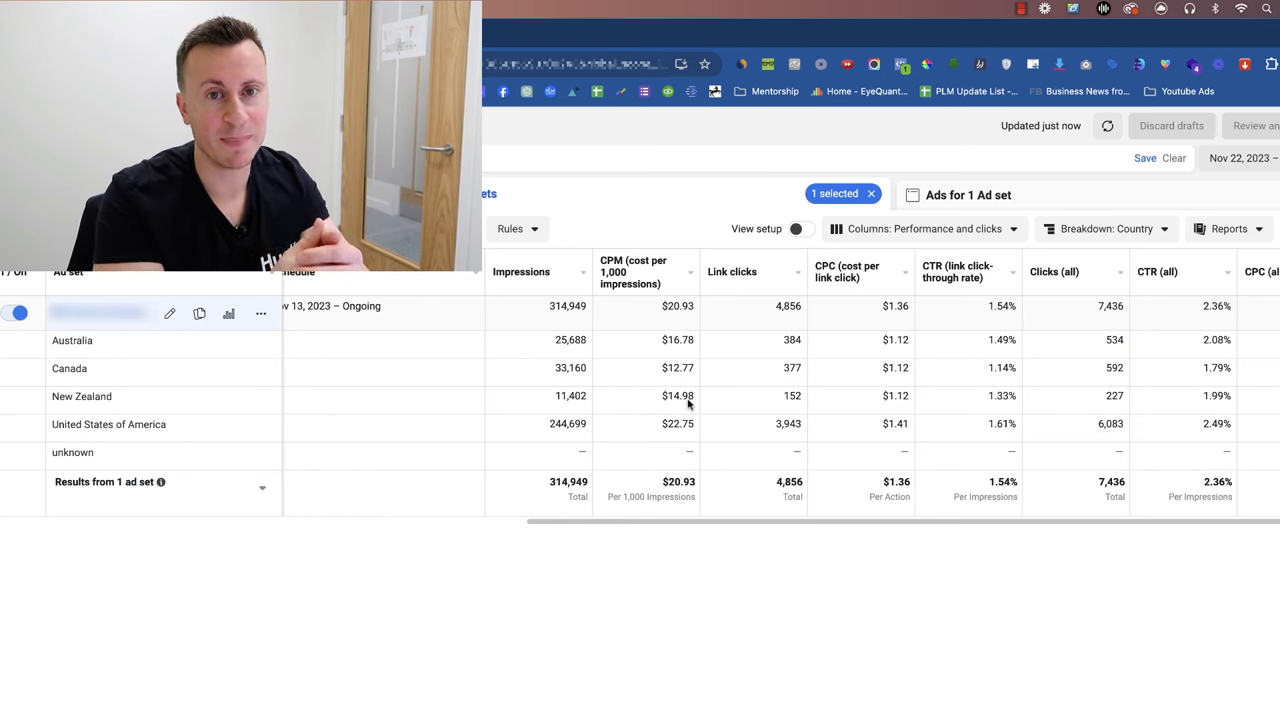
Switch to the browser tab with the YouTube dropshipping niches video.
{"action": "left_click", "coordinate": [398, 33]}
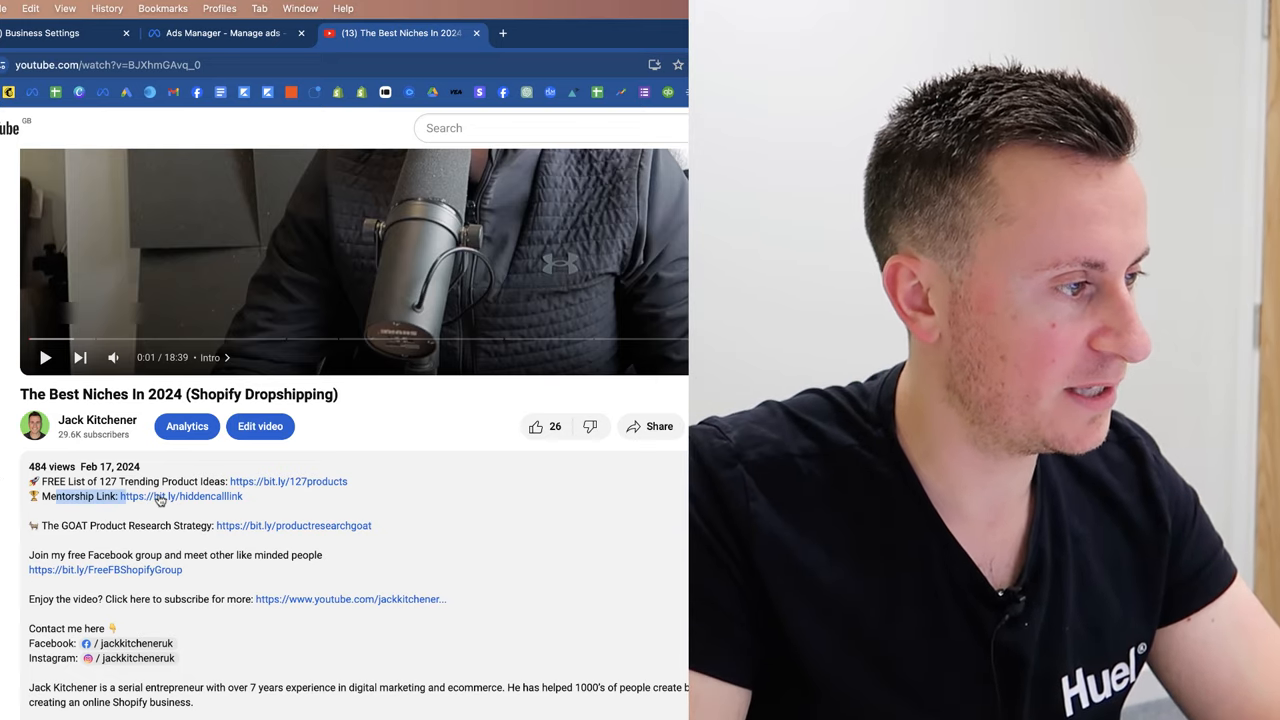
Open the description's mentorship link to the free 30-minute strategy session page.
{"action": "left_click", "coordinate": [181, 496]}
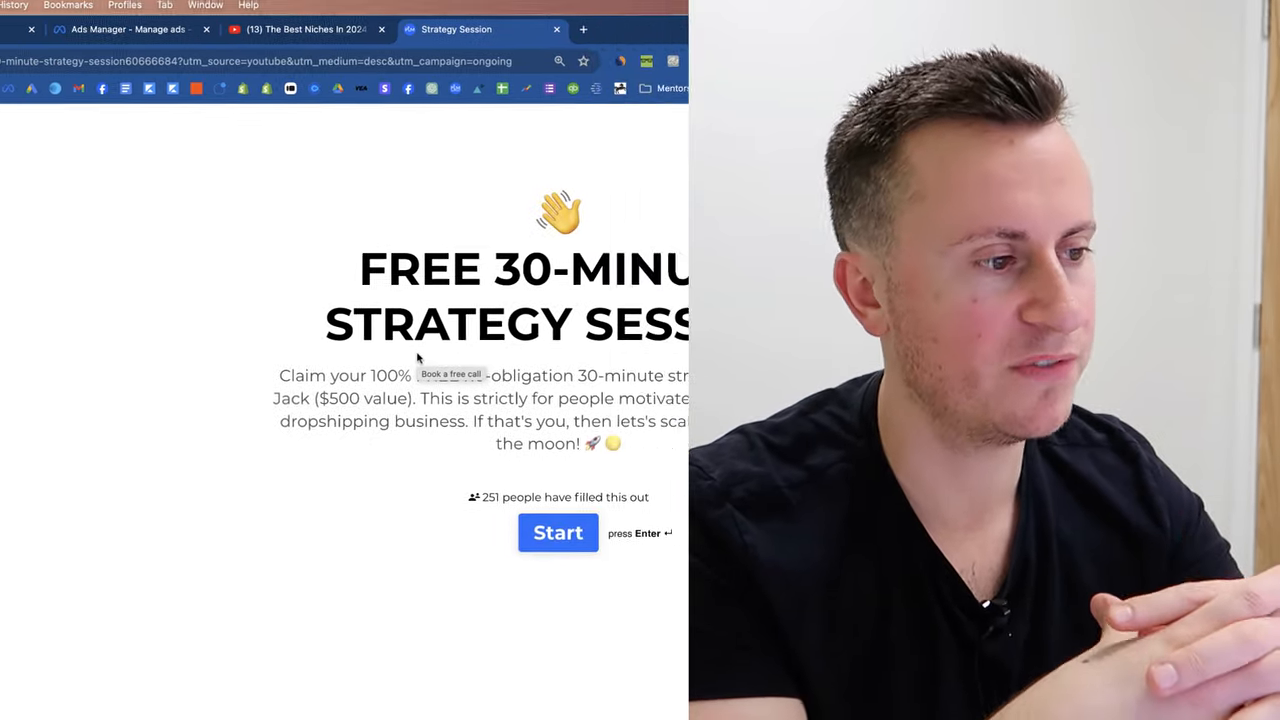
{"action": "left_click", "coordinate": [206, 29]}
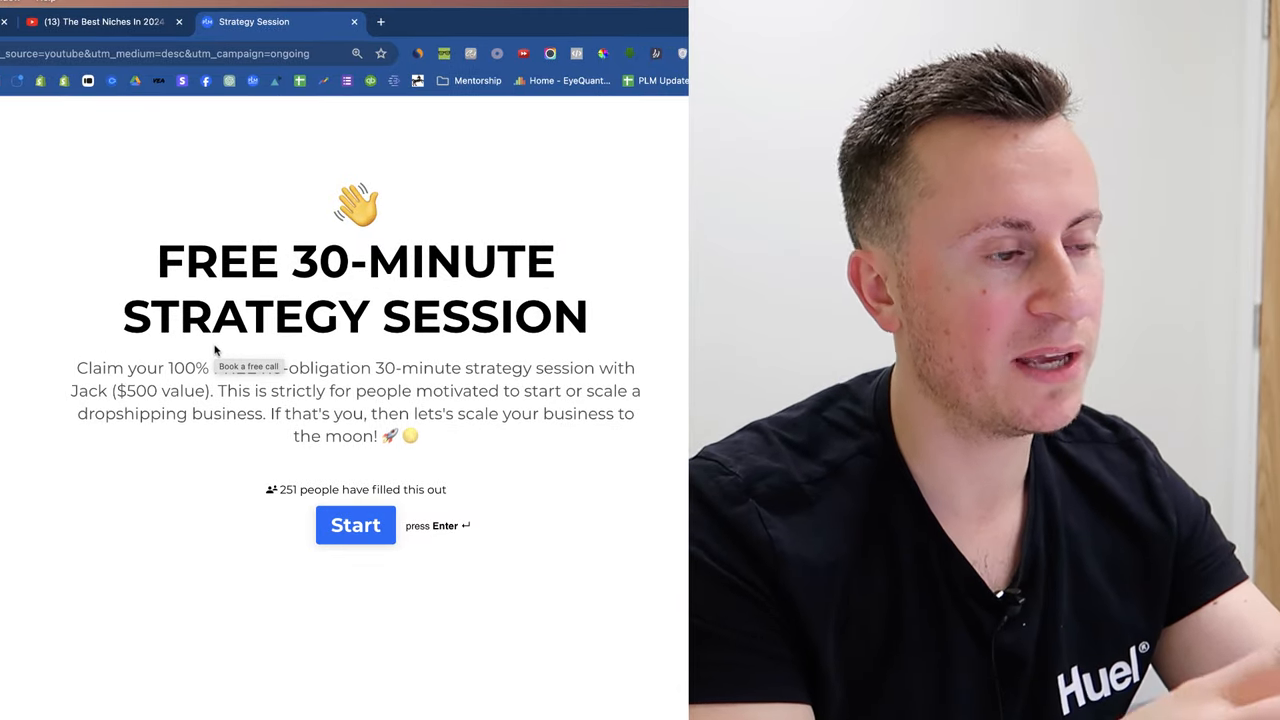